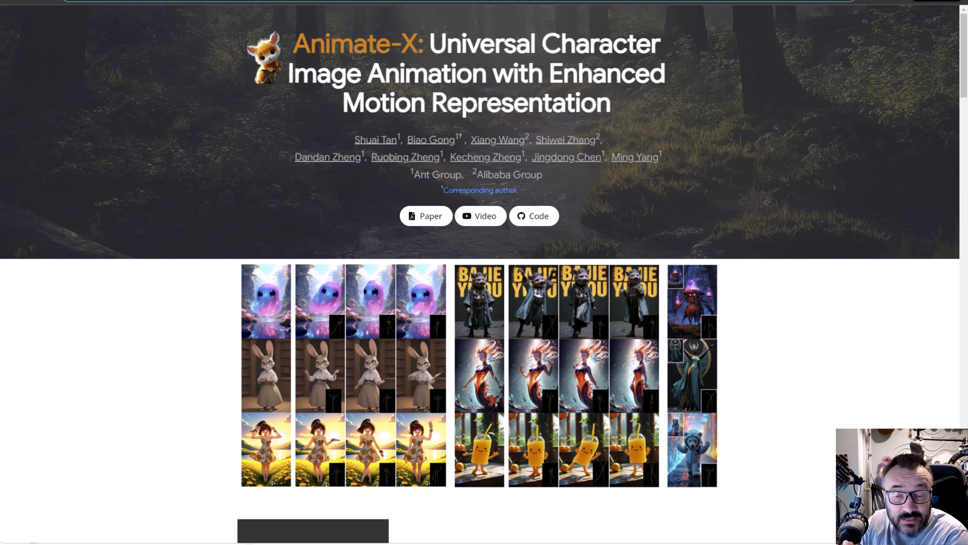
{"action": "mouse_move", "coordinate": [446, 253]}
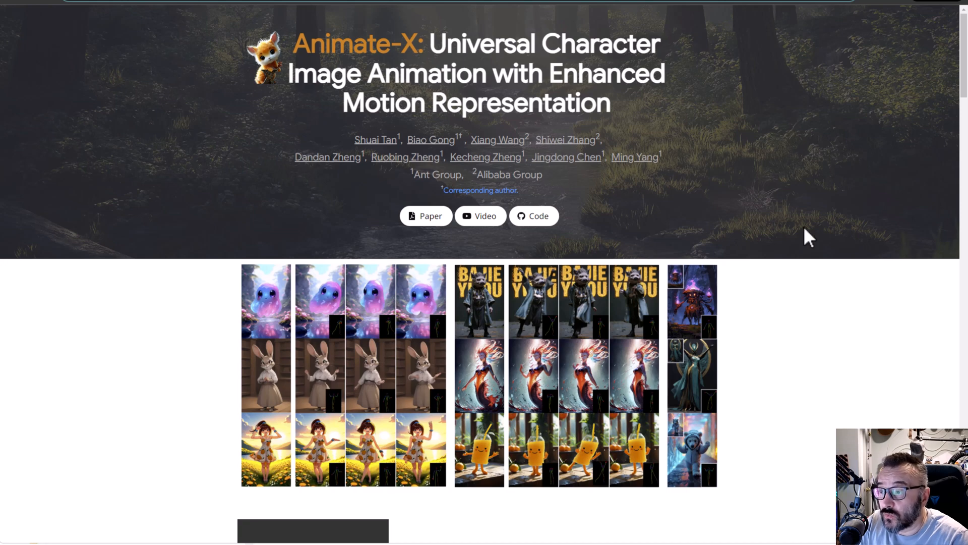
- Scroll through the node's repository page to review its documentation
{"action": "scroll", "scroll_direction": "down", "scroll_amount": 3}
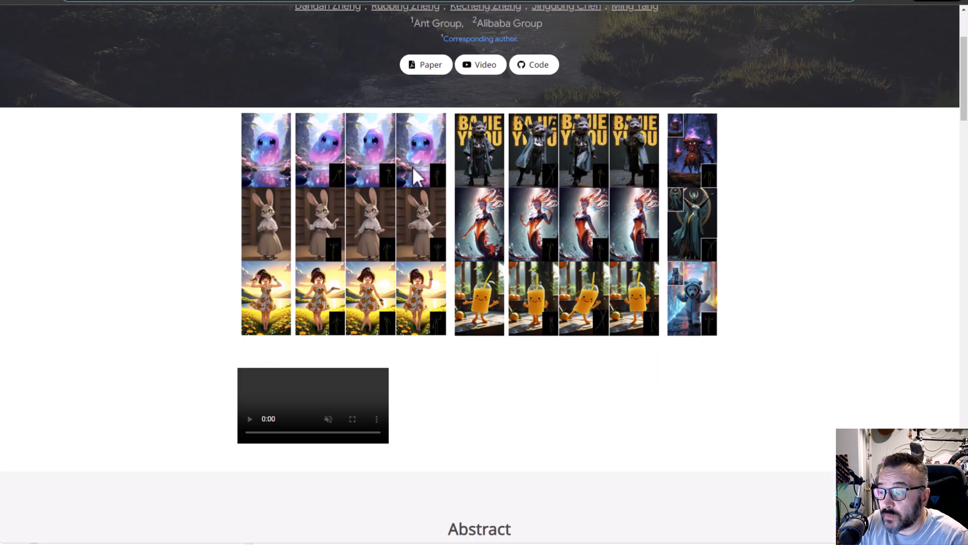
{"action": "scroll", "scroll_direction": "down", "scroll_amount": 3}
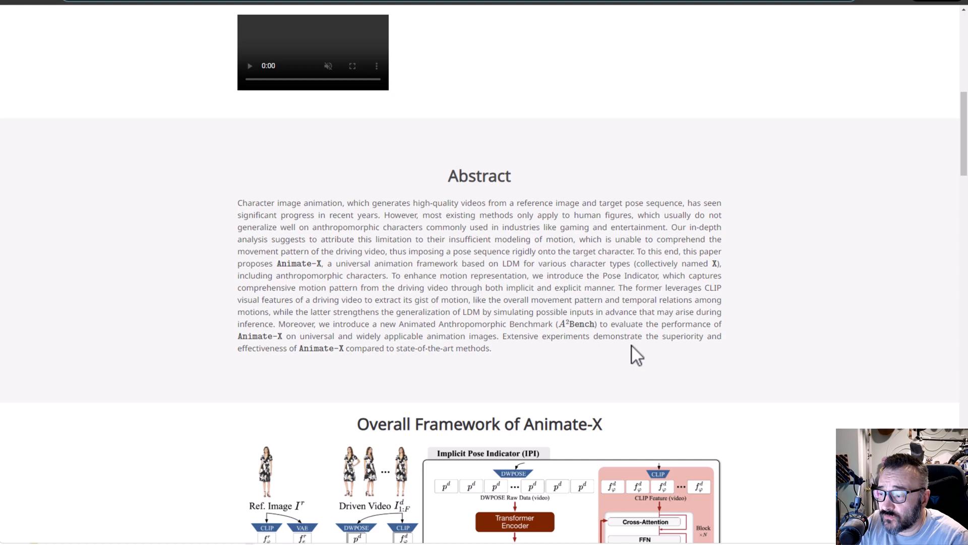
{"action": "scroll", "scroll_direction": "down", "scroll_amount": 3}
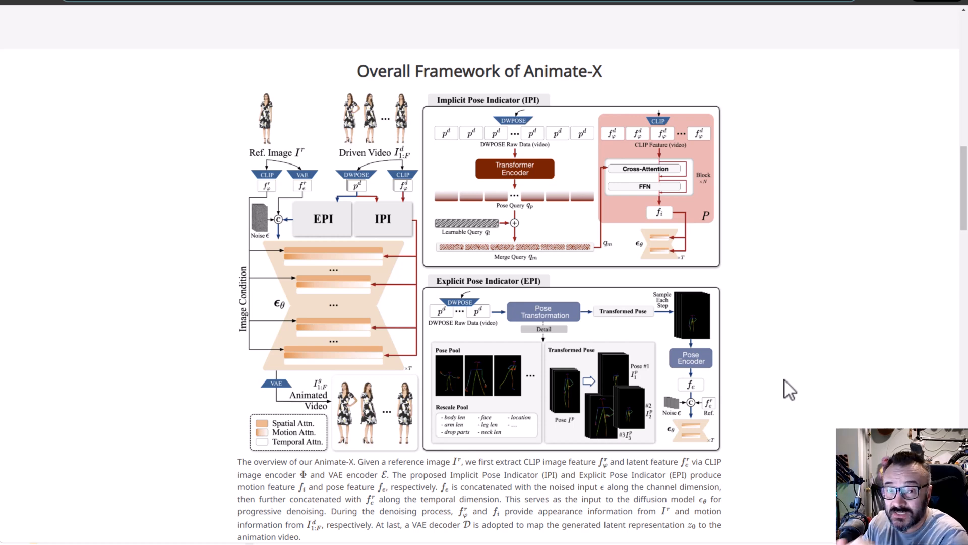
{"action": "mouse_move", "coordinate": [772, 362]}
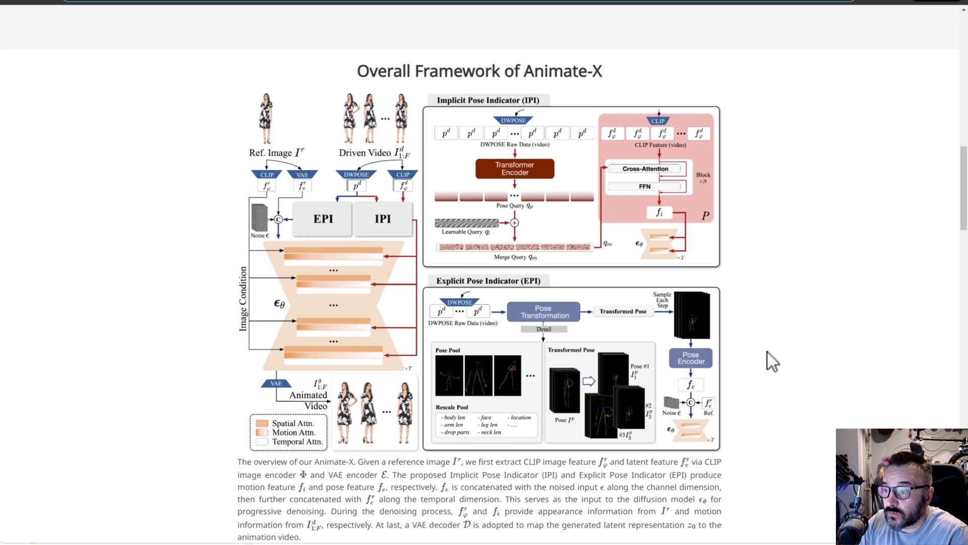
{"action": "mouse_move", "coordinate": [759, 267]}
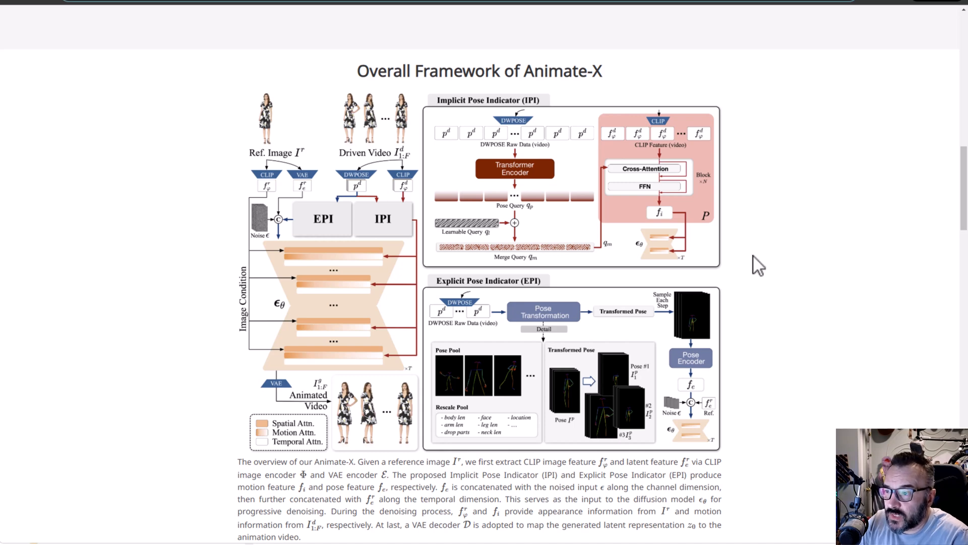
{"action": "scroll", "scroll_direction": "down", "scroll_amount": 3}
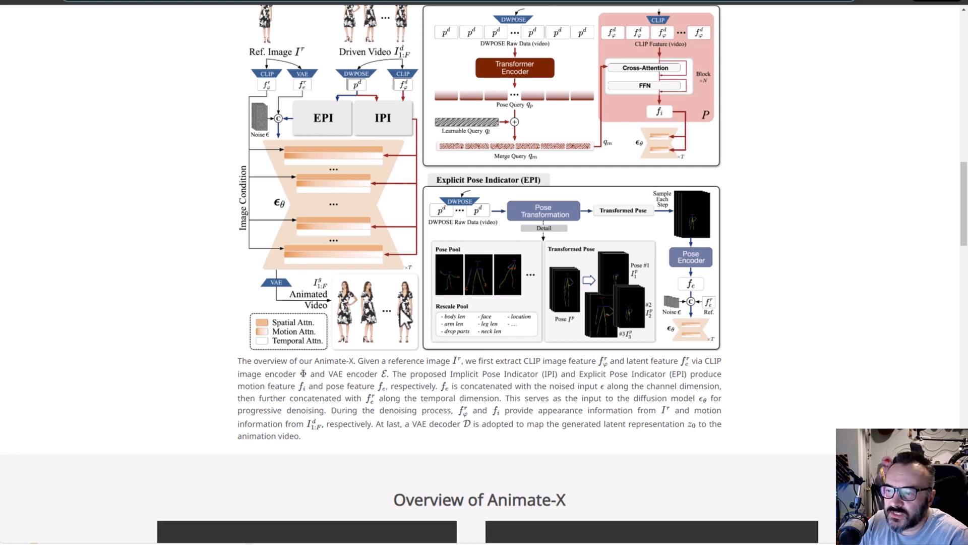
{"action": "scroll", "scroll_direction": "down", "scroll_amount": 3}
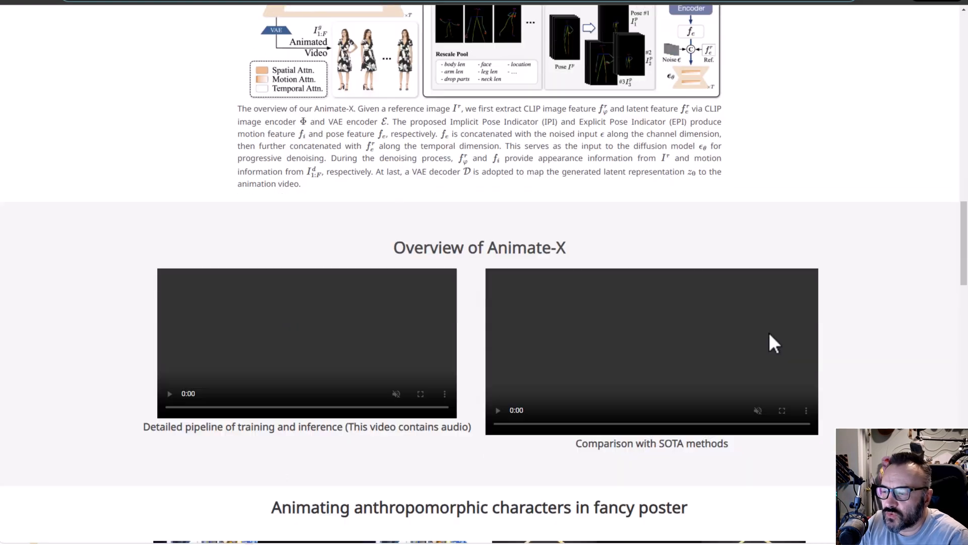
{"action": "scroll", "scroll_direction": "down", "scroll_amount": 3}
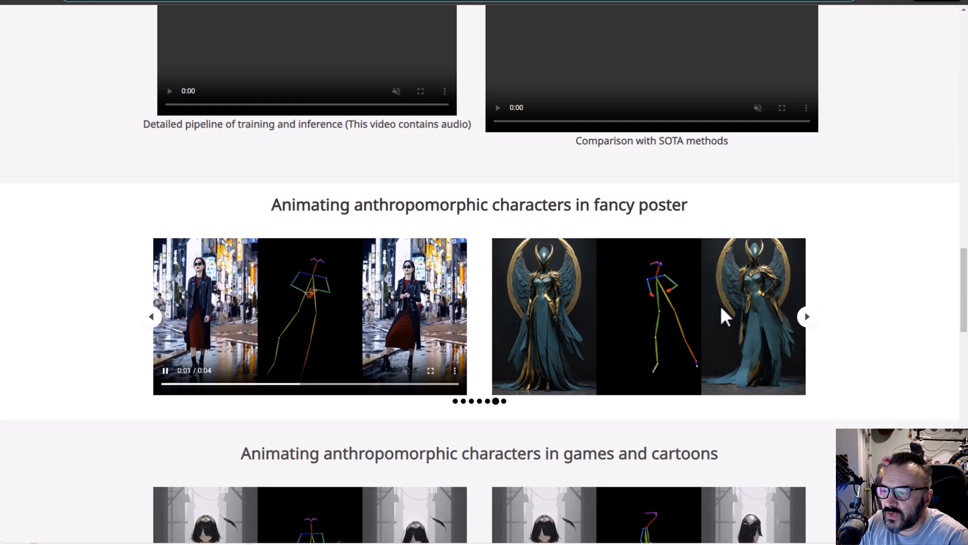
{"action": "scroll", "scroll_direction": "down", "scroll_amount": 3}
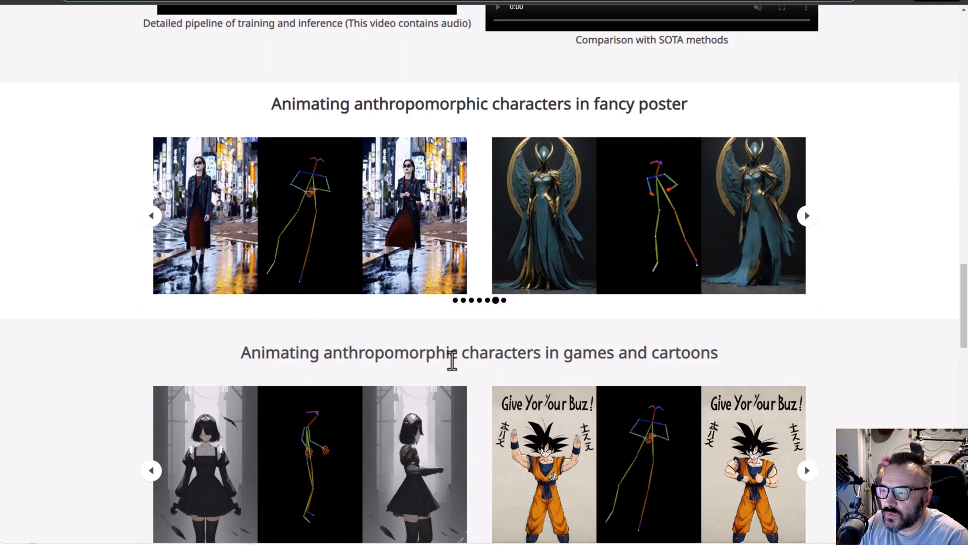
{"action": "left_click", "coordinate": [308, 216]}
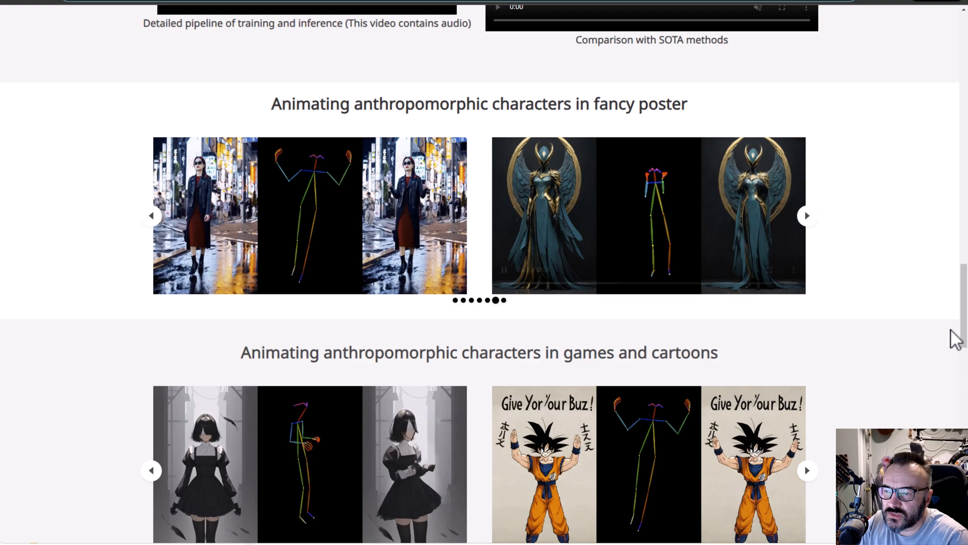
{"action": "scroll", "scroll_direction": "down", "scroll_amount": 3}
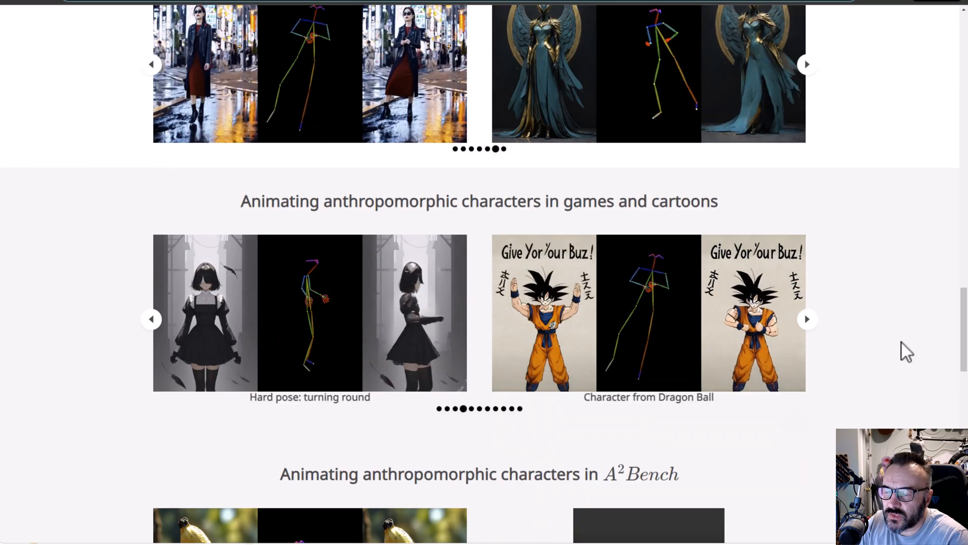
{"action": "scroll", "scroll_direction": "down", "scroll_amount": 3}
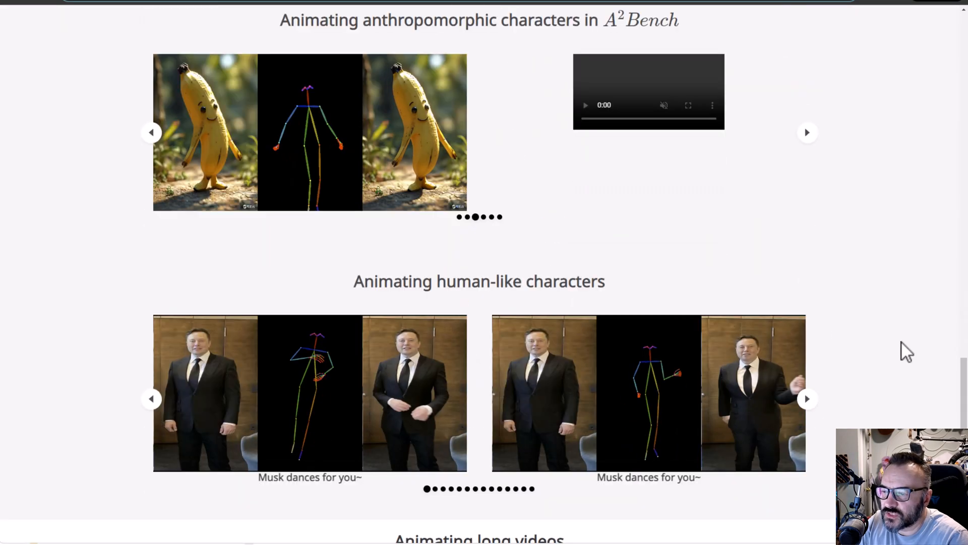
{"action": "scroll", "scroll_direction": "down", "scroll_amount": 3}
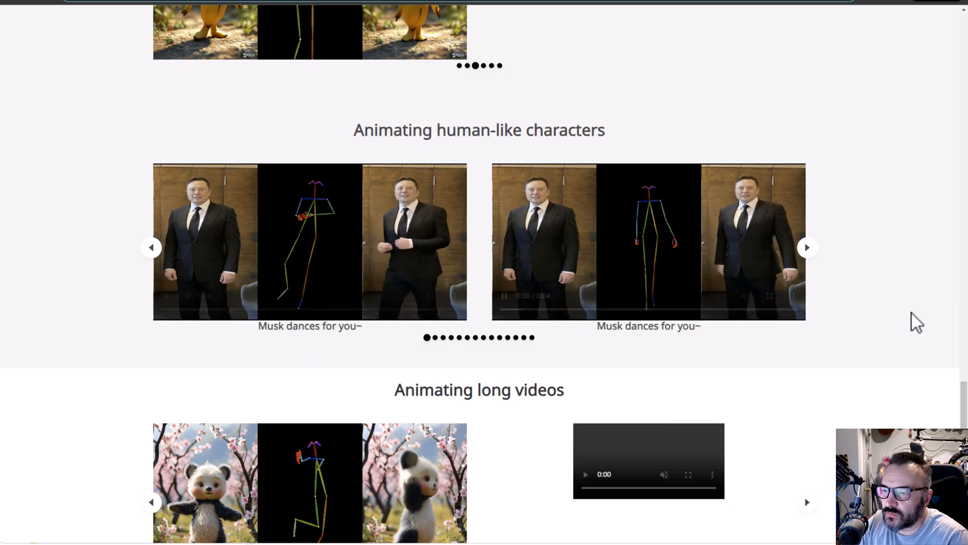
{"action": "scroll", "scroll_direction": "down", "scroll_amount": 3}
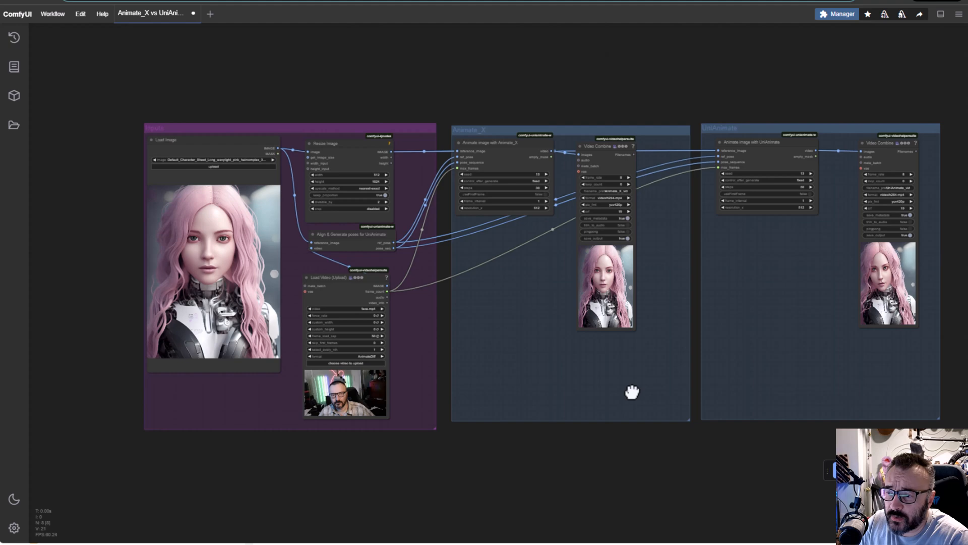
{"action": "left_click_drag", "start_coordinate": [633, 391], "coordinate": [653, 96]}
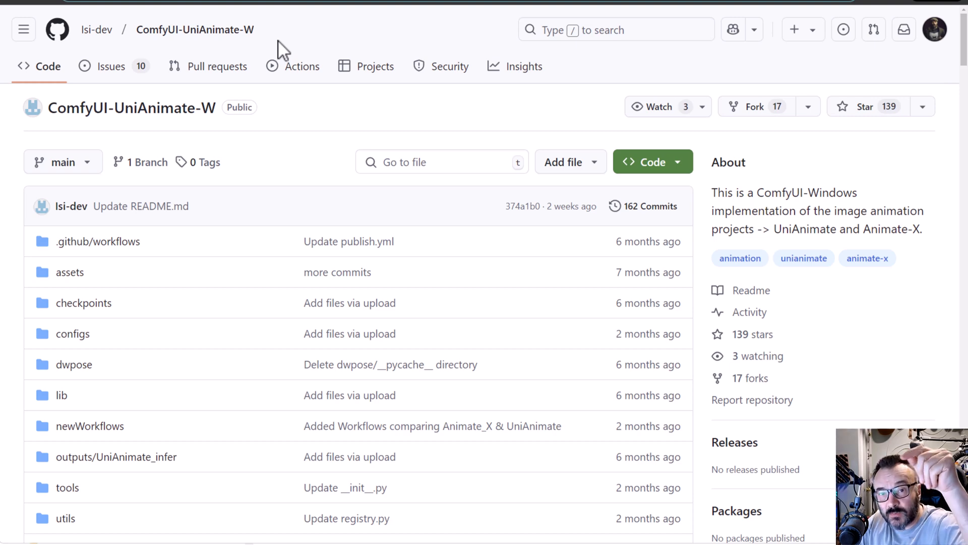
- Look inside the repository's newWorkflows folder, then return to its main page
{"action": "scroll", "scroll_direction": "down", "scroll_amount": 3}
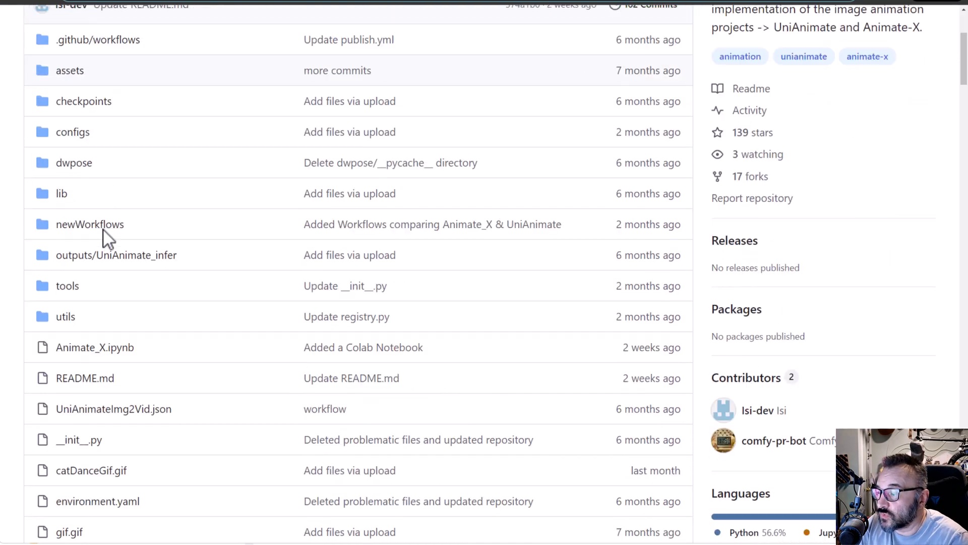
{"action": "mouse_move", "coordinate": [90, 224]}
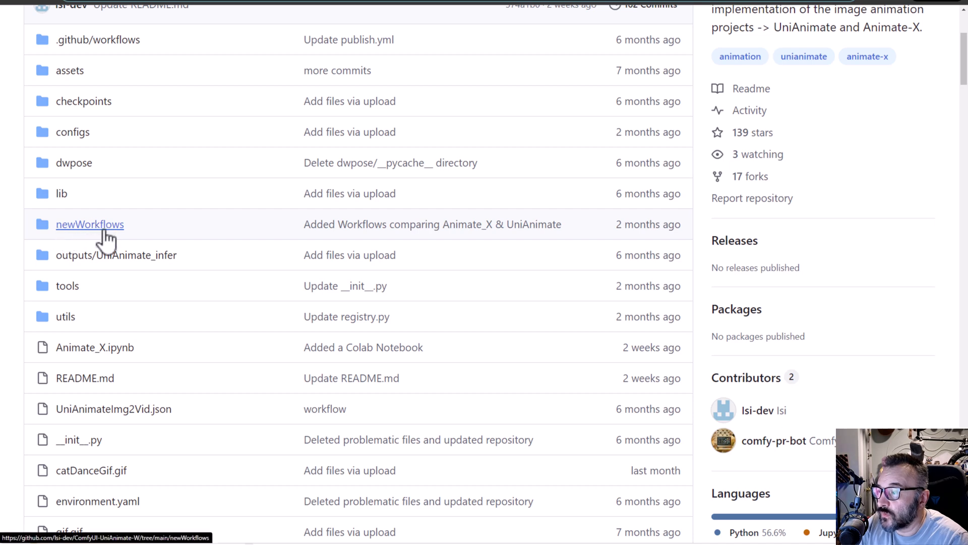
{"action": "left_click", "coordinate": [90, 223]}
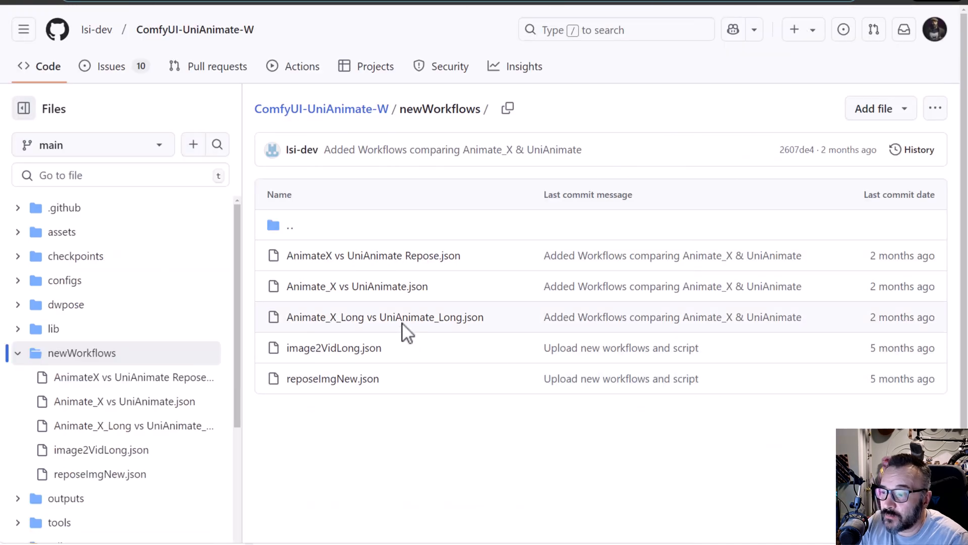
{"action": "mouse_move", "coordinate": [515, 326]}
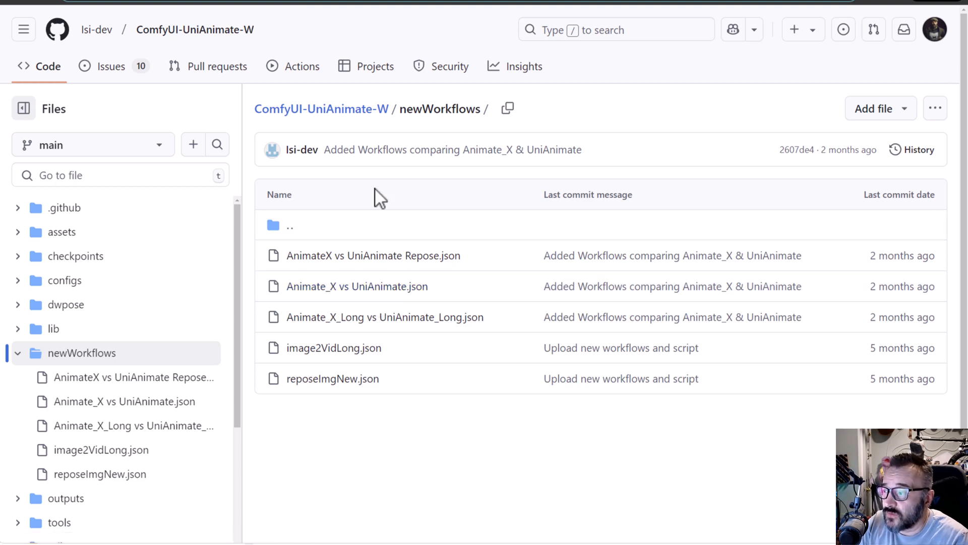
{"action": "left_click", "coordinate": [321, 109]}
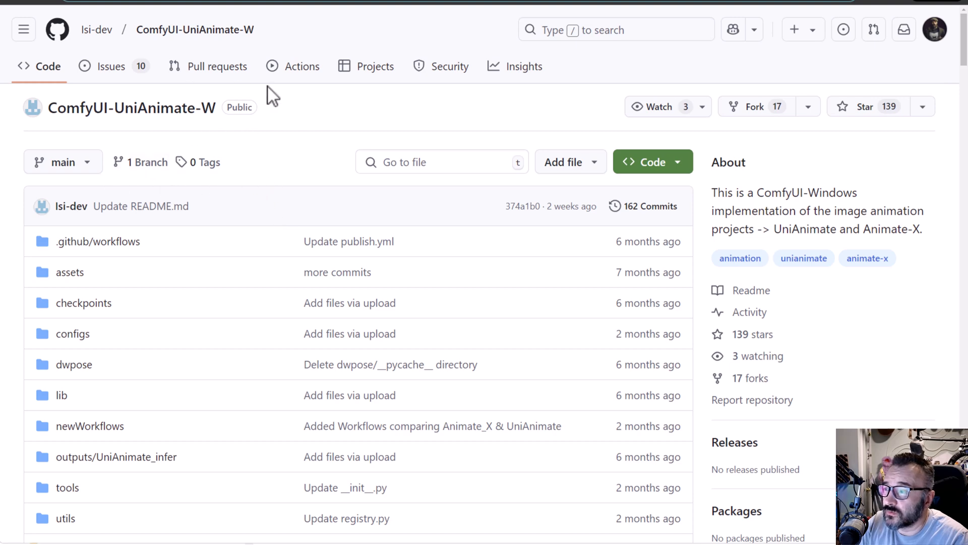
{"action": "mouse_move", "coordinate": [303, 203]}
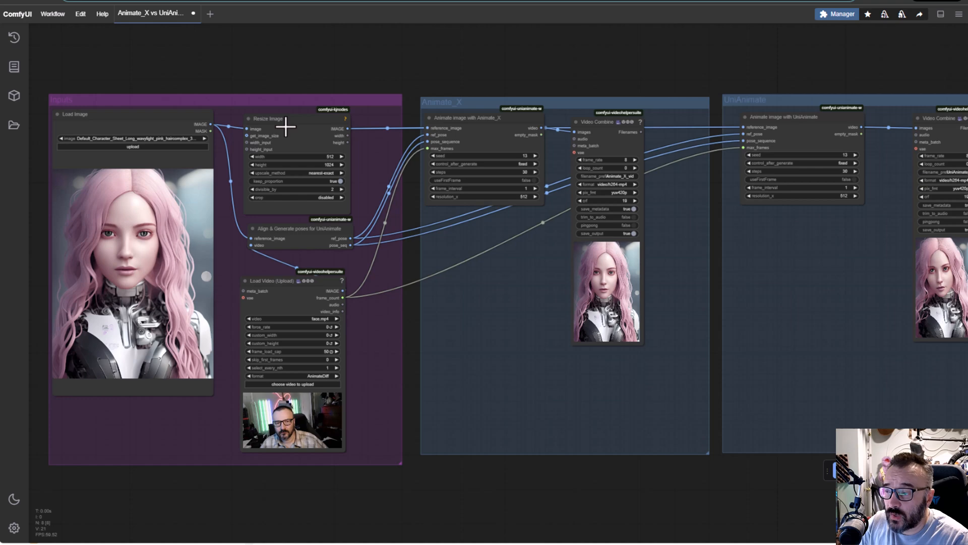
{"action": "mouse_move", "coordinate": [494, 373]}
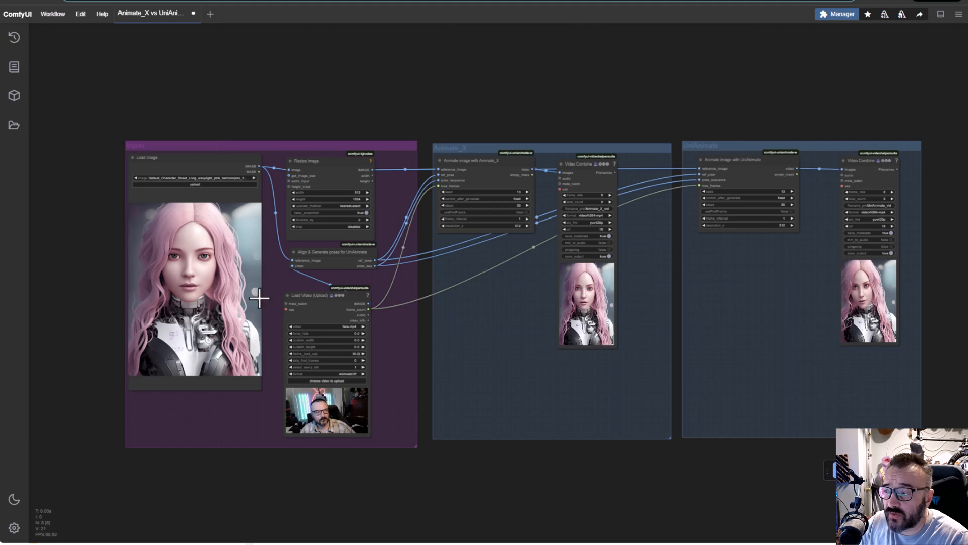
{"action": "mouse_move", "coordinate": [407, 183]}
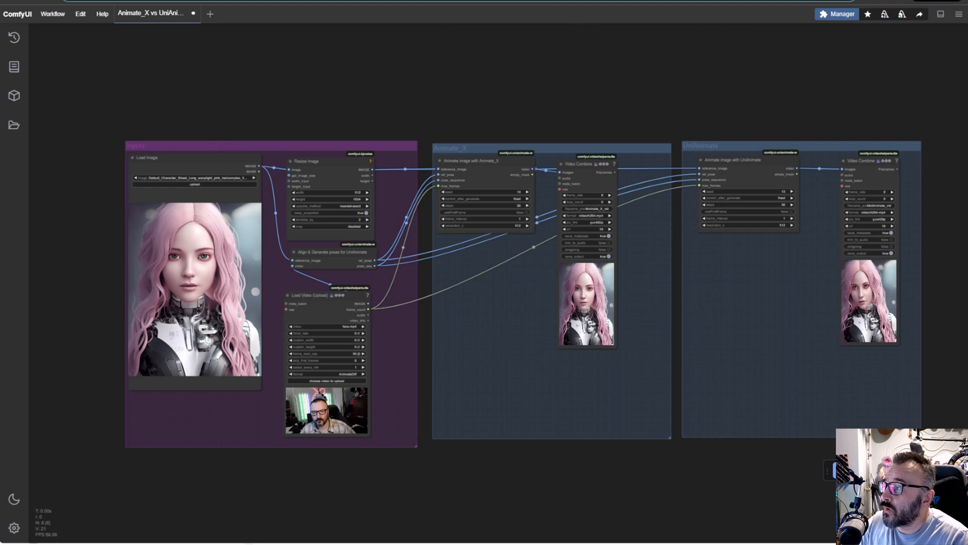
{"action": "mouse_move", "coordinate": [241, 321]}
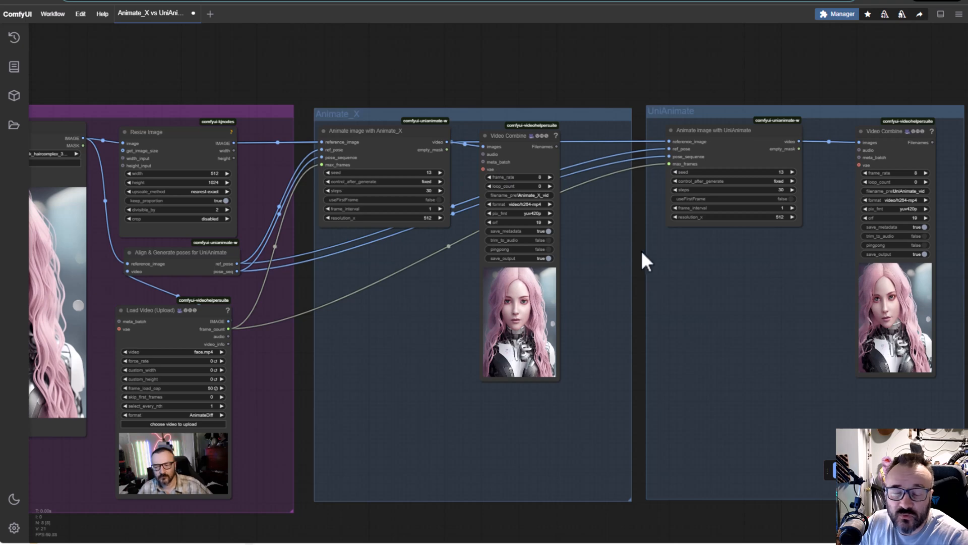
{"action": "mouse_move", "coordinate": [686, 120]}
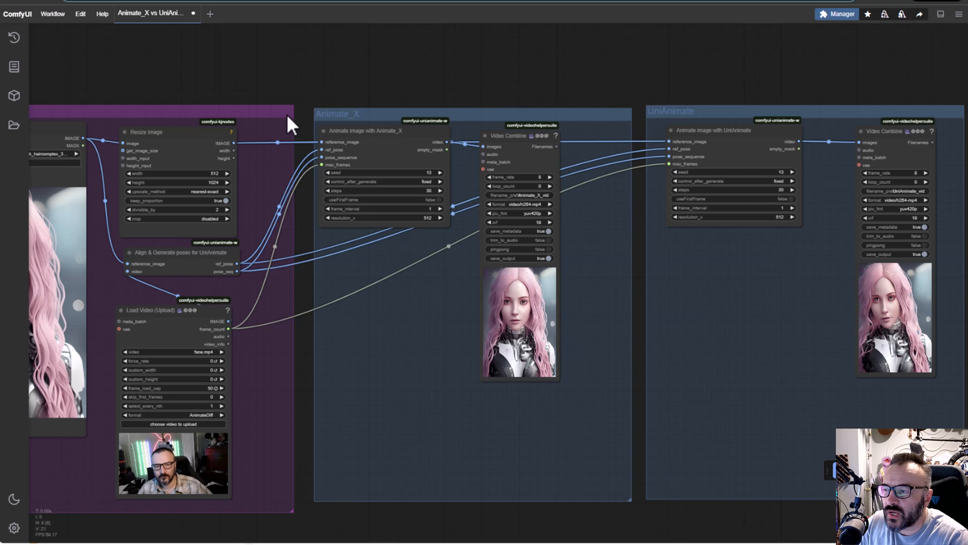
{"action": "mouse_move", "coordinate": [913, 312]}
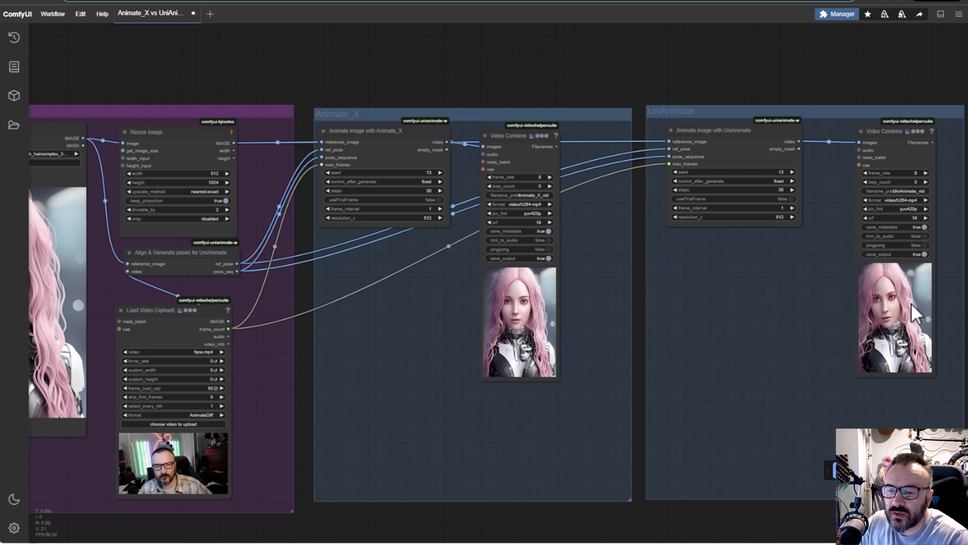
{"action": "mouse_move", "coordinate": [648, 320]}
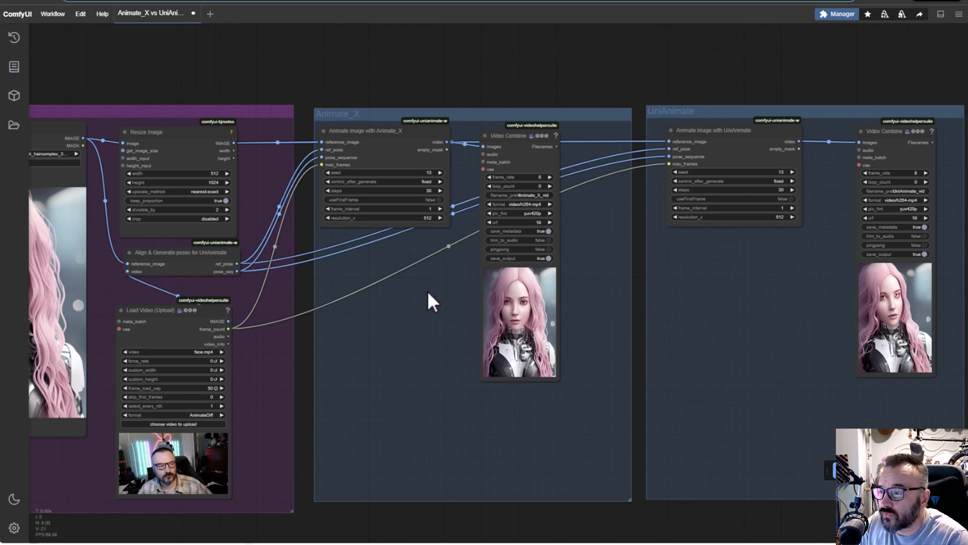
{"action": "mouse_move", "coordinate": [426, 87]}
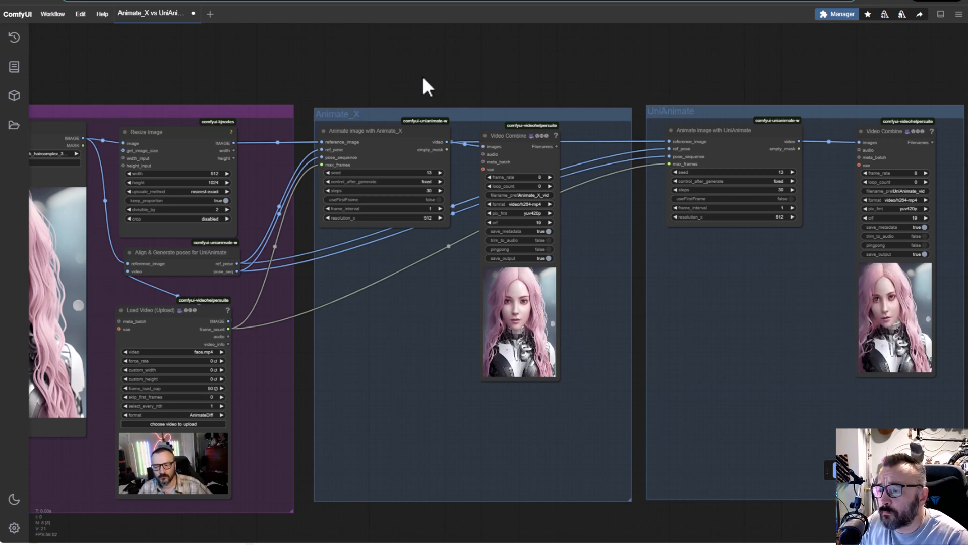
{"action": "mouse_move", "coordinate": [896, 127]}
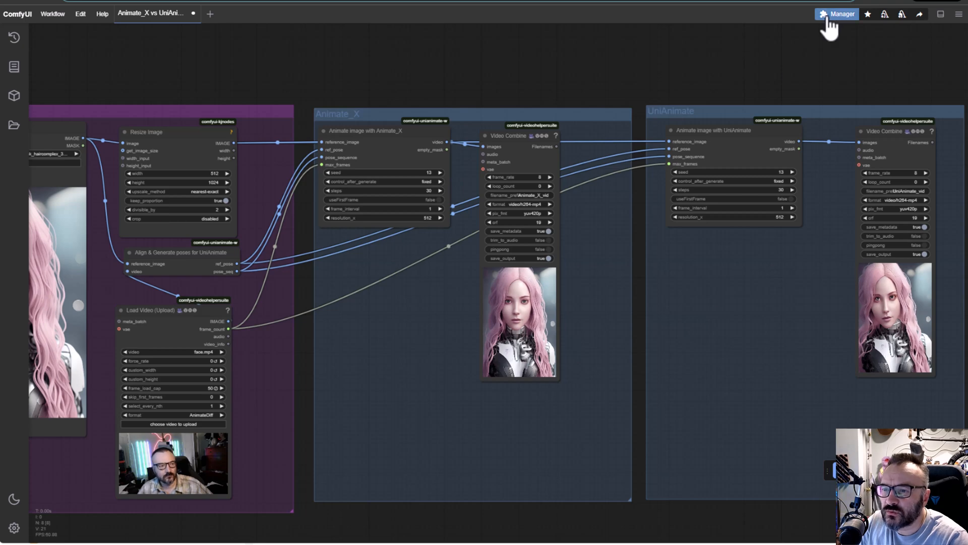
- Review the ComfyUI Manager options and return to the workflow canvas
{"action": "left_click", "coordinate": [839, 13]}
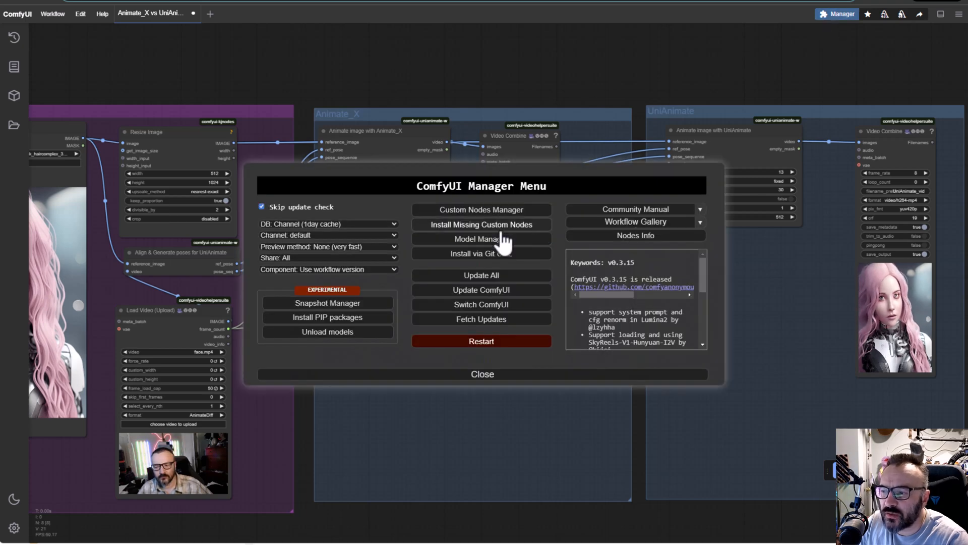
{"action": "left_click", "coordinate": [481, 223]}
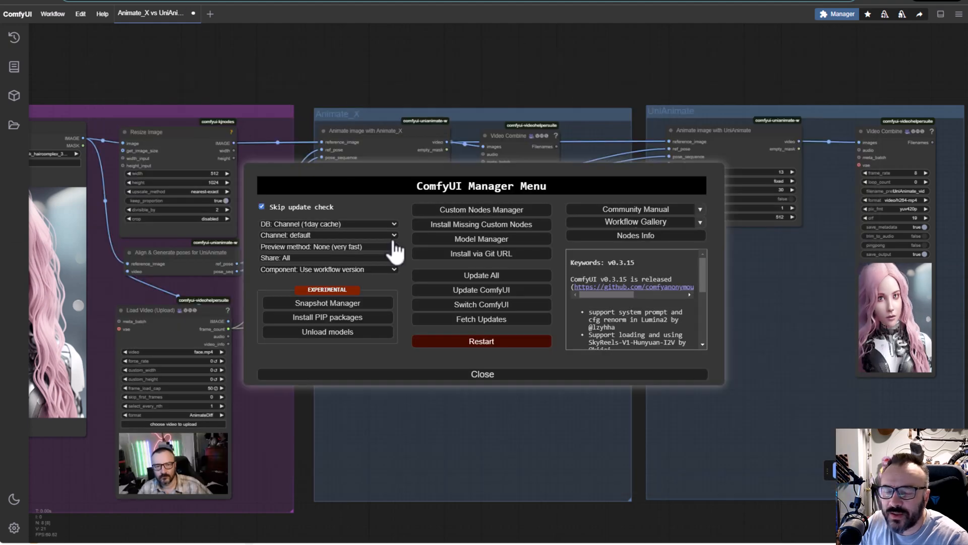
{"action": "mouse_move", "coordinate": [395, 247]}
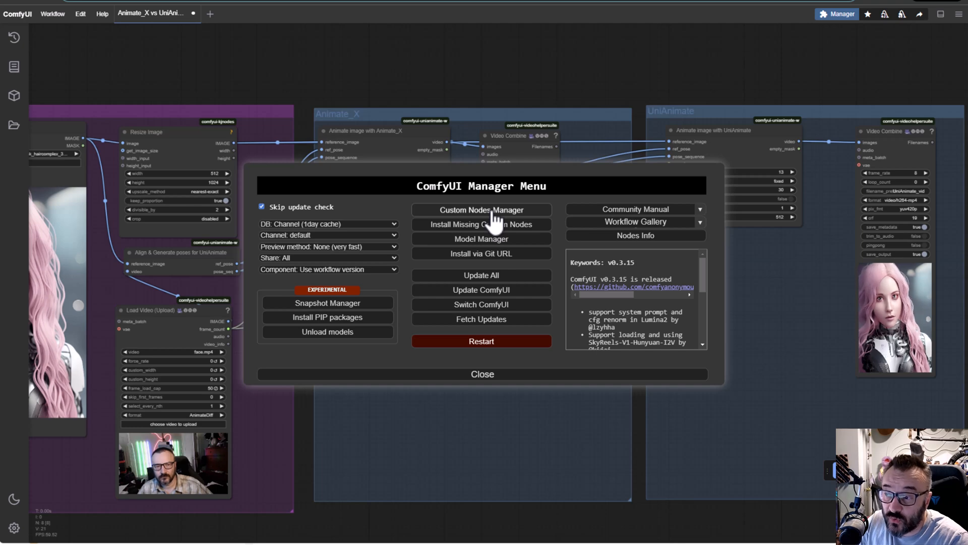
{"action": "left_click", "coordinate": [482, 210]}
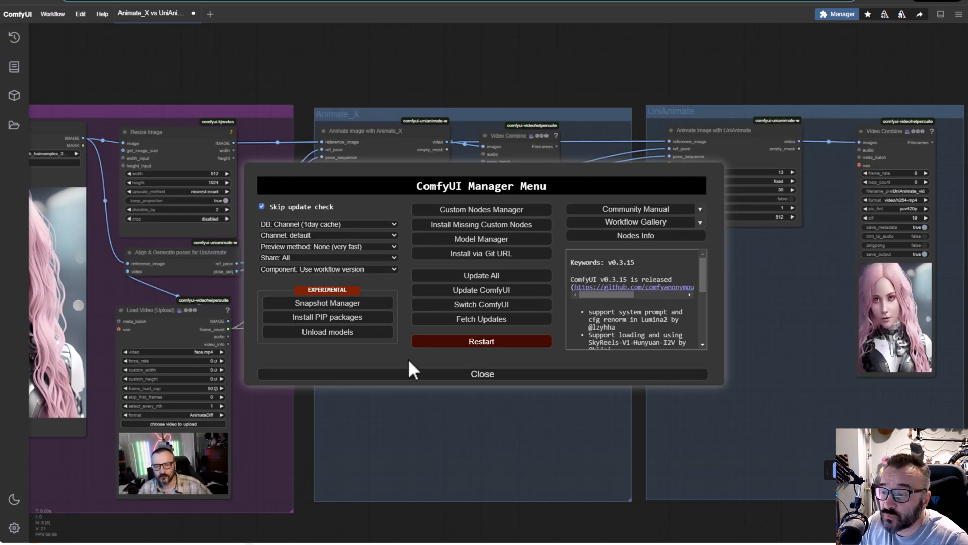
{"action": "left_click", "coordinate": [482, 373]}
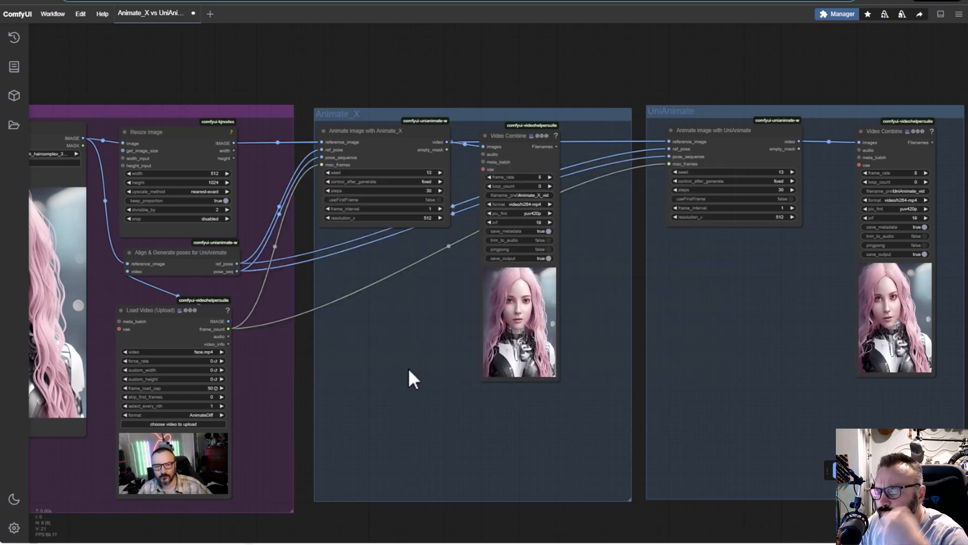
{"action": "mouse_move", "coordinate": [503, 506]}
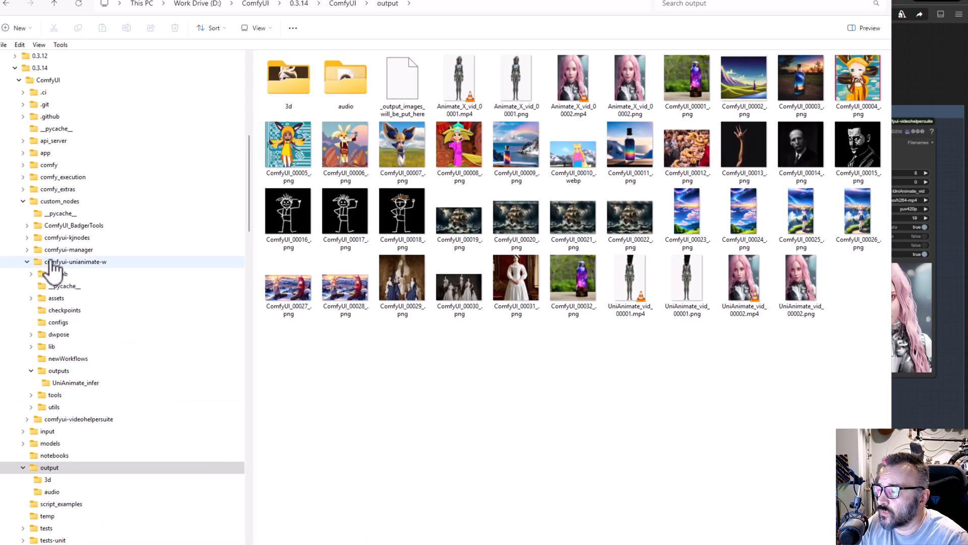
- Browse into custom_nodes > comfyui-unianimate-w and its checkpoints folder
{"action": "left_click", "coordinate": [60, 201]}
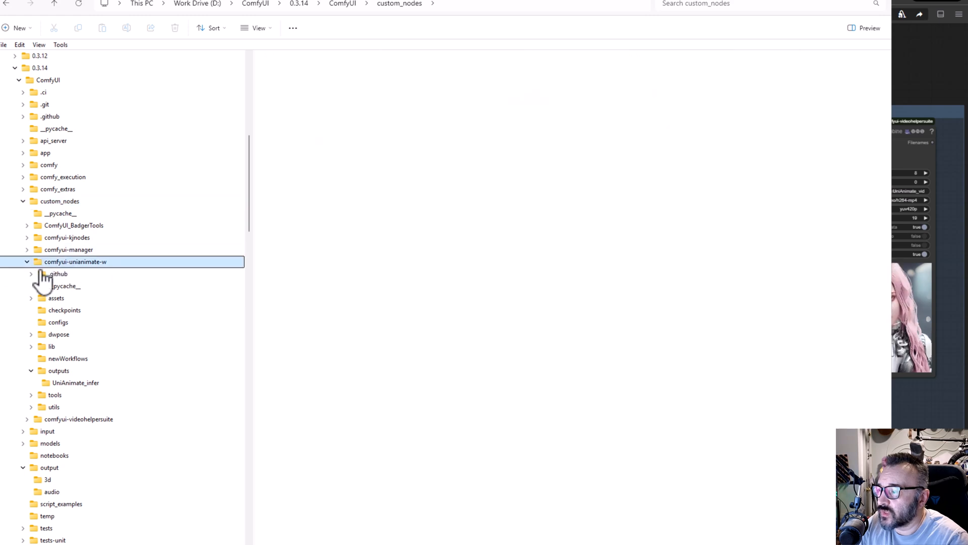
{"action": "left_click", "coordinate": [75, 261]}
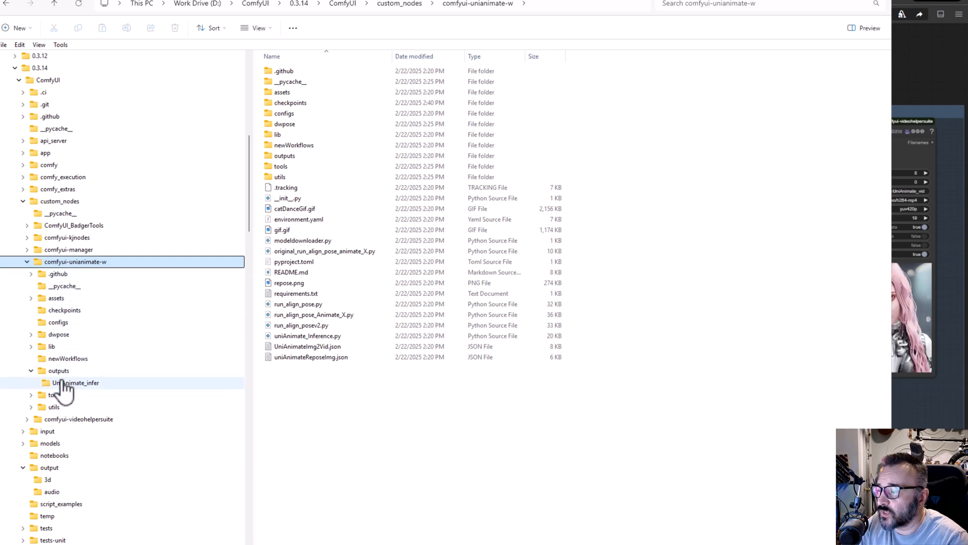
{"action": "left_click", "coordinate": [64, 310]}
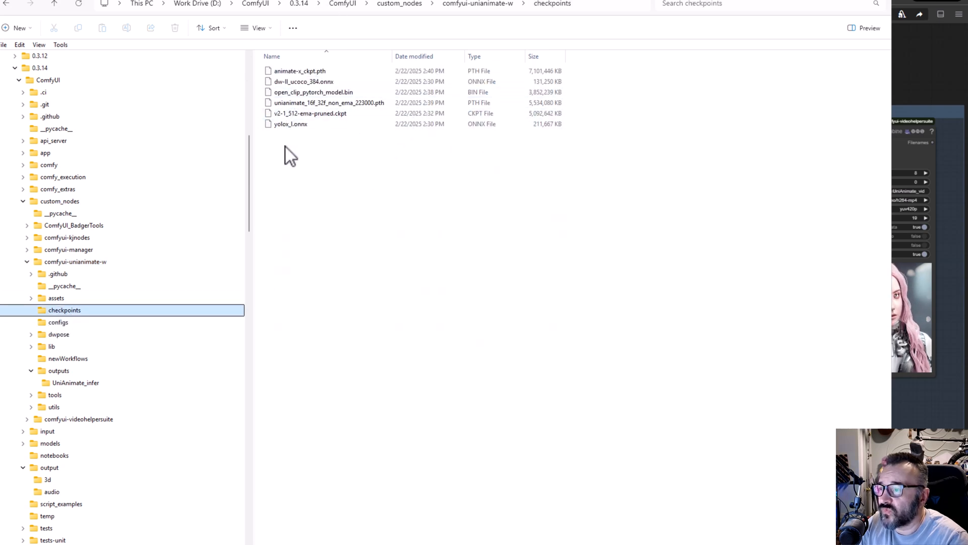
- Inspect the six downloaded model files and their sizes in the checkpoints folder
{"action": "left_click", "coordinate": [291, 123]}
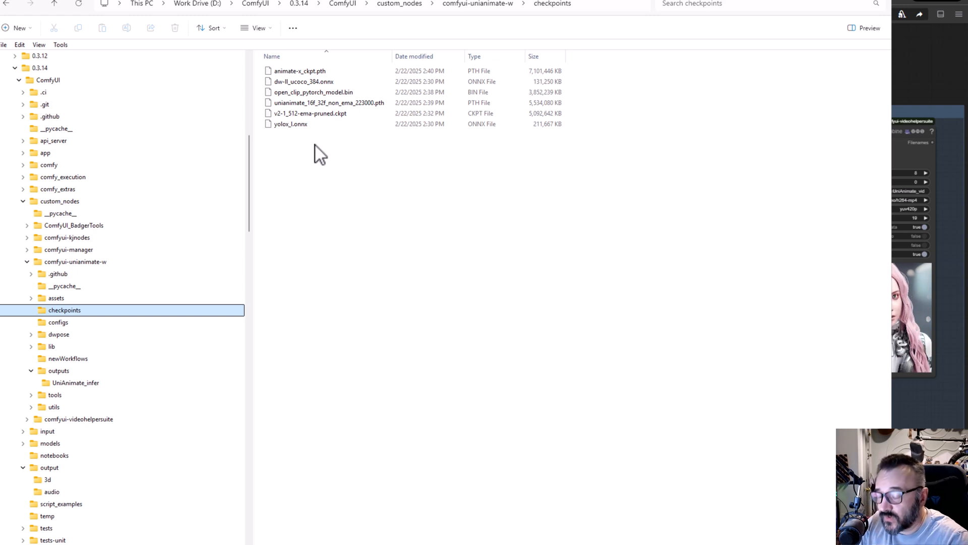
{"action": "mouse_move", "coordinate": [120, 324]}
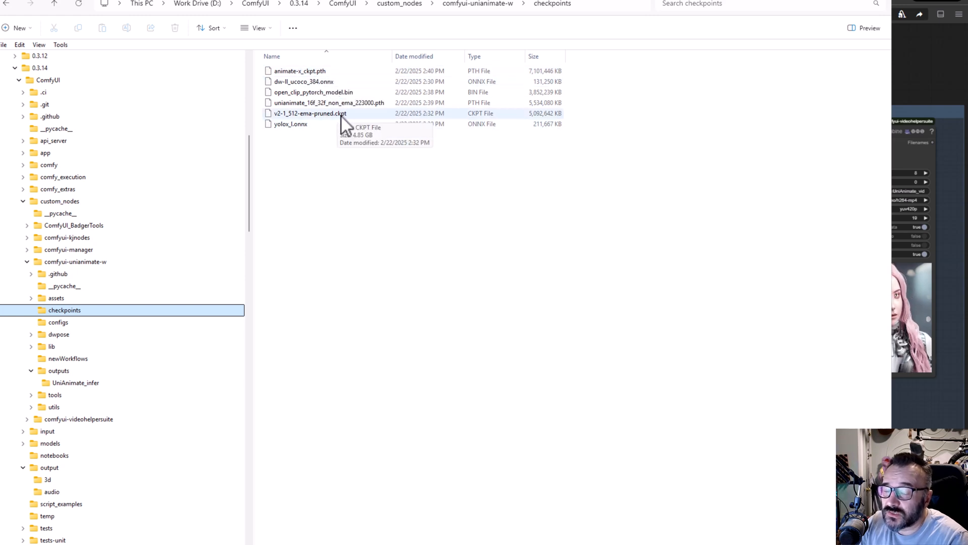
{"action": "mouse_move", "coordinate": [338, 123]}
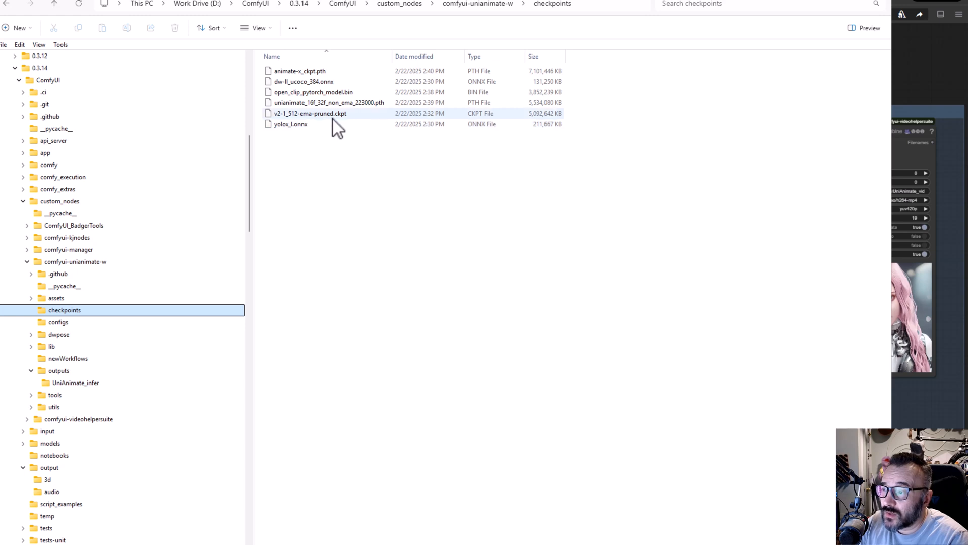
{"action": "mouse_move", "coordinate": [334, 117]}
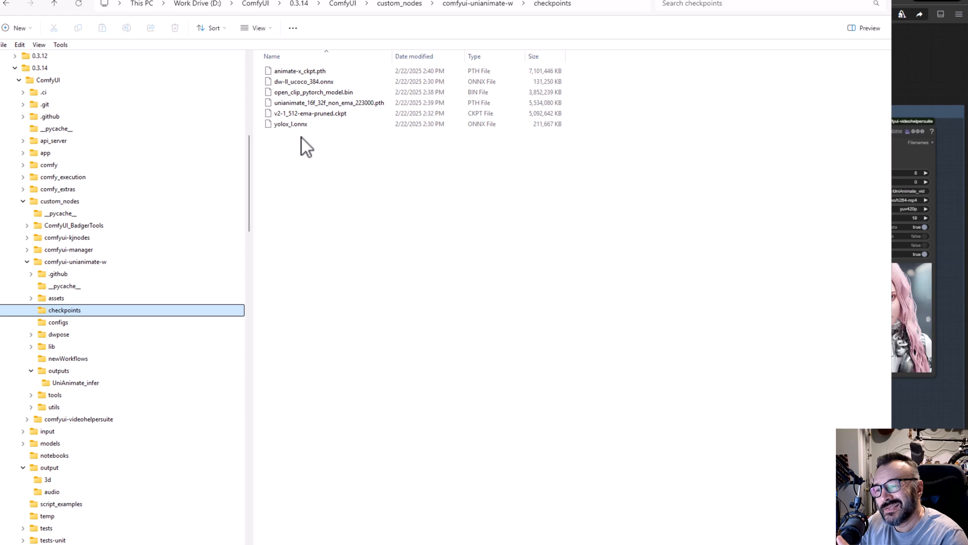
{"action": "mouse_move", "coordinate": [562, 35]}
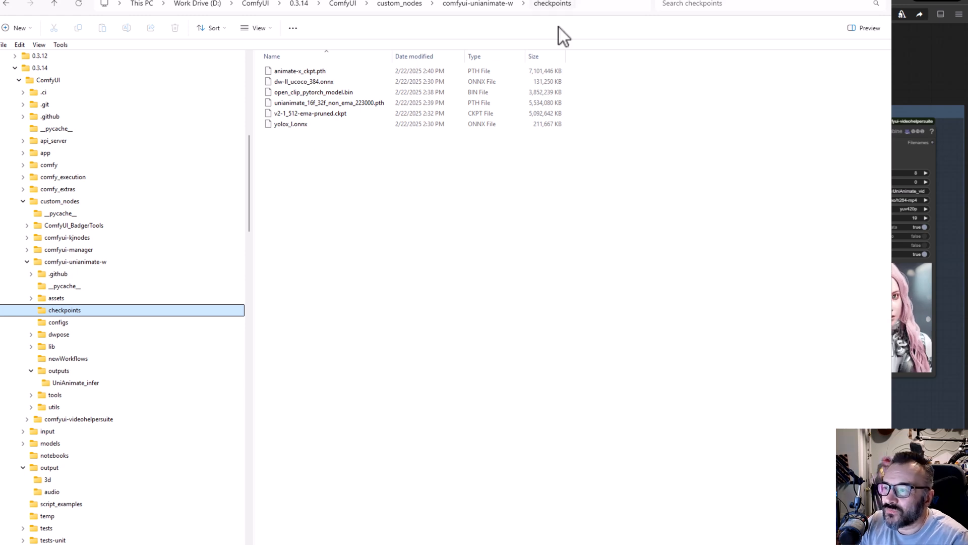
{"action": "mouse_move", "coordinate": [388, 213]}
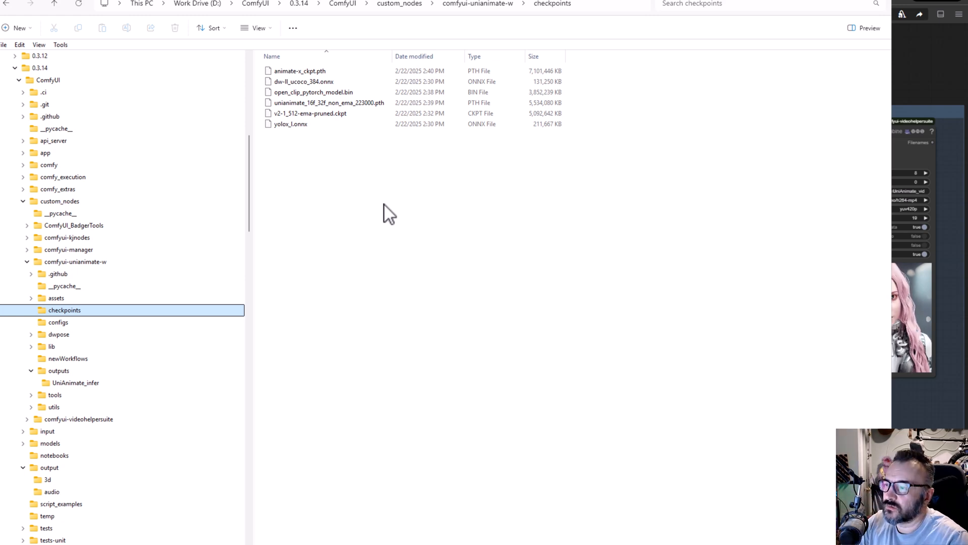
{"action": "mouse_move", "coordinate": [870, 22]}
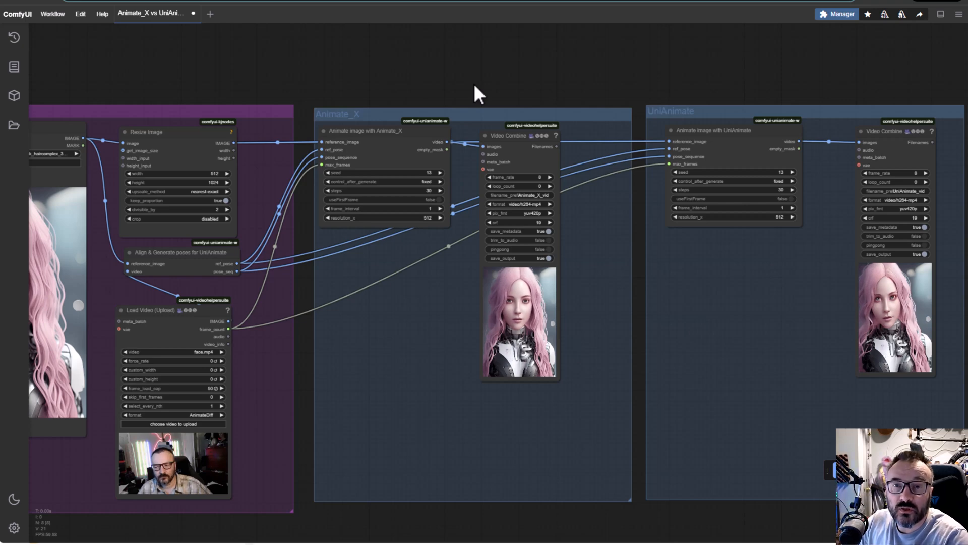
{"action": "mouse_move", "coordinate": [291, 50]}
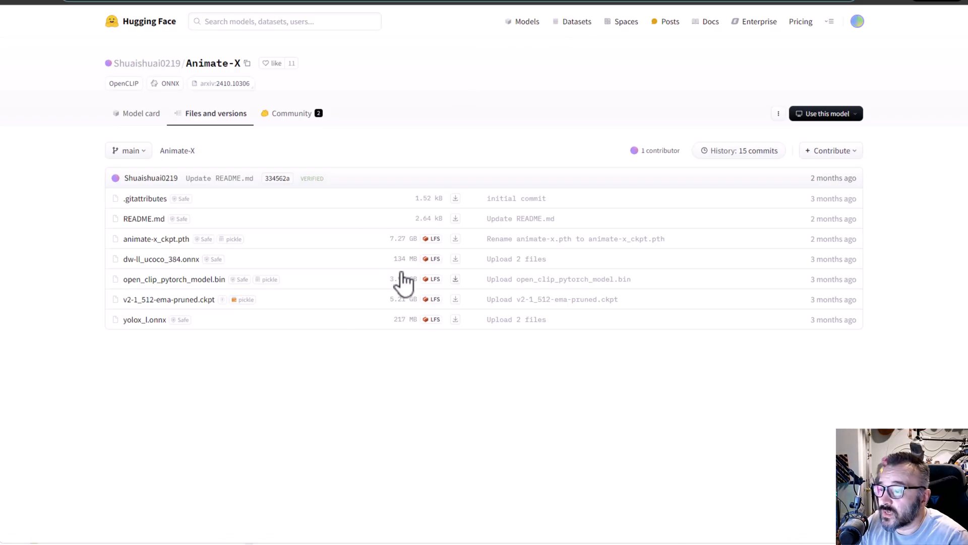
{"action": "mouse_move", "coordinate": [169, 257]}
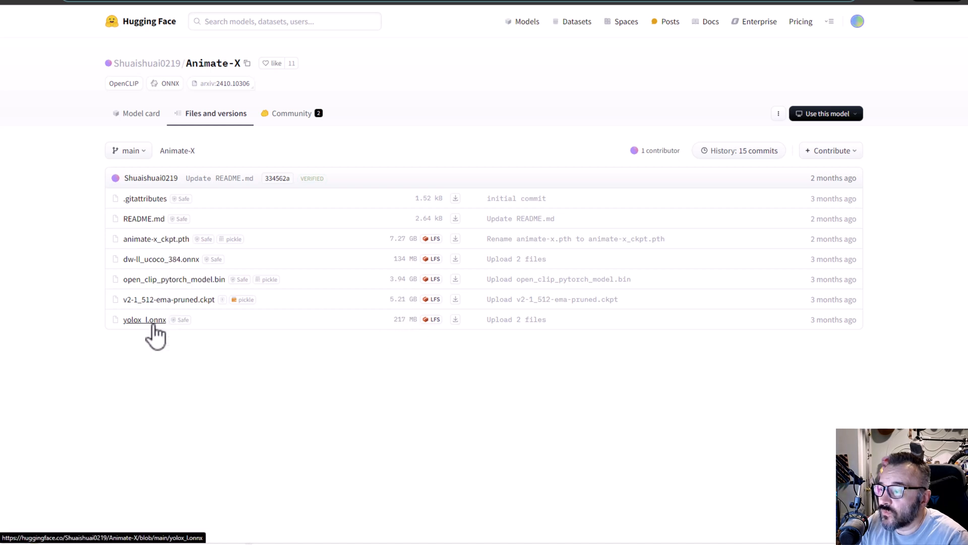
{"action": "mouse_move", "coordinate": [296, 314]}
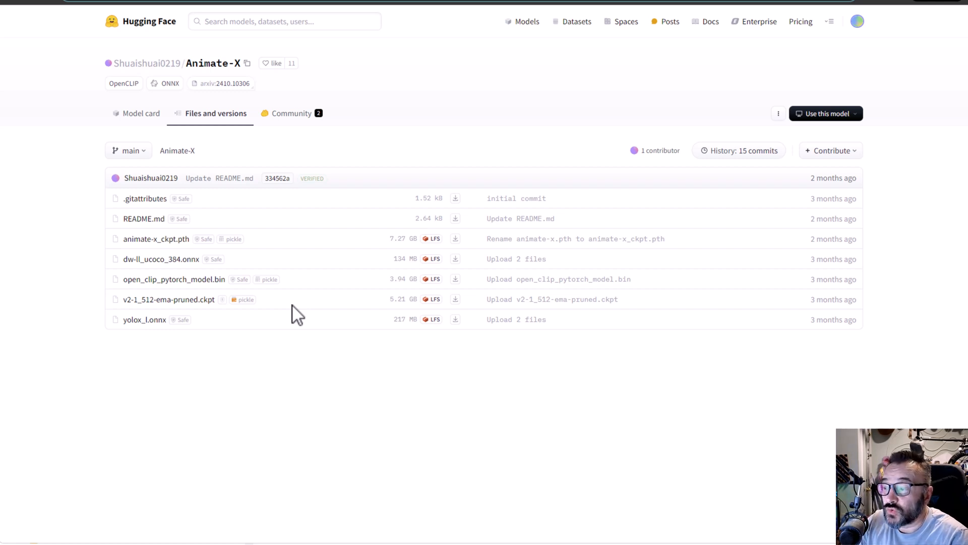
{"action": "mouse_move", "coordinate": [256, 510]}
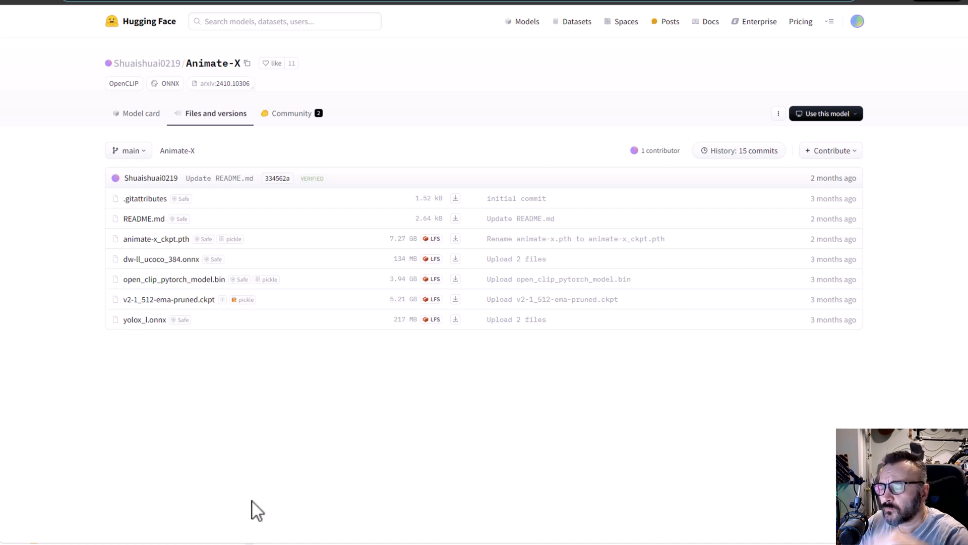
{"action": "mouse_move", "coordinate": [274, 485]}
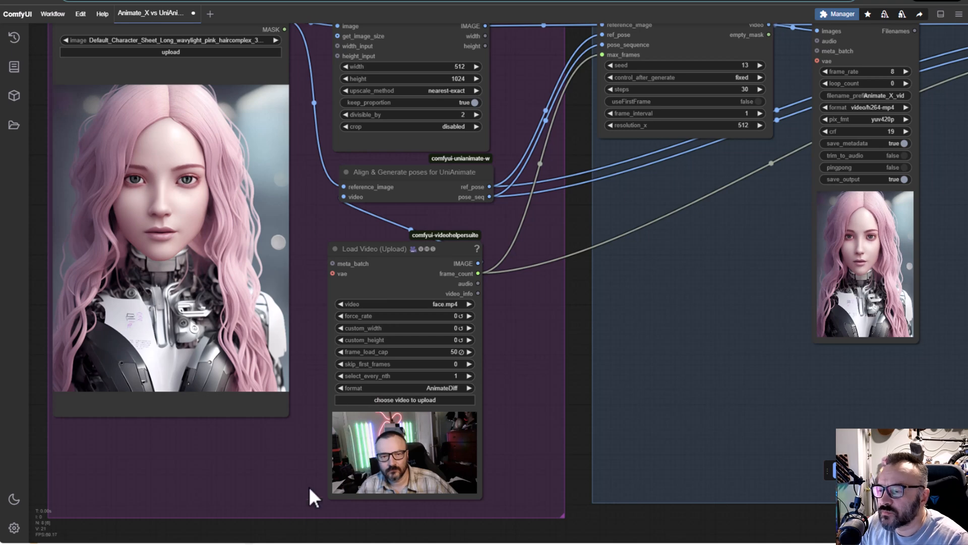
{"action": "mouse_move", "coordinate": [488, 337]}
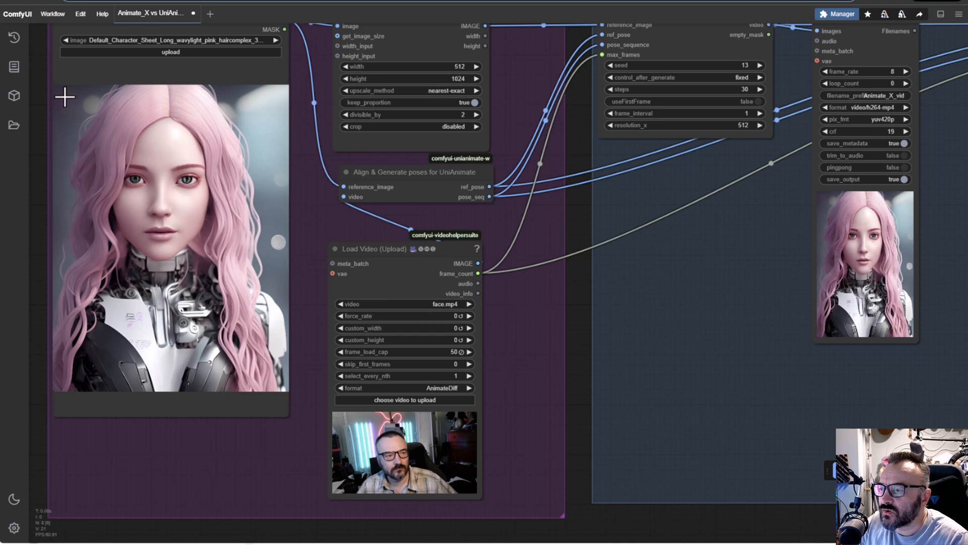
{"action": "mouse_move", "coordinate": [160, 162]}
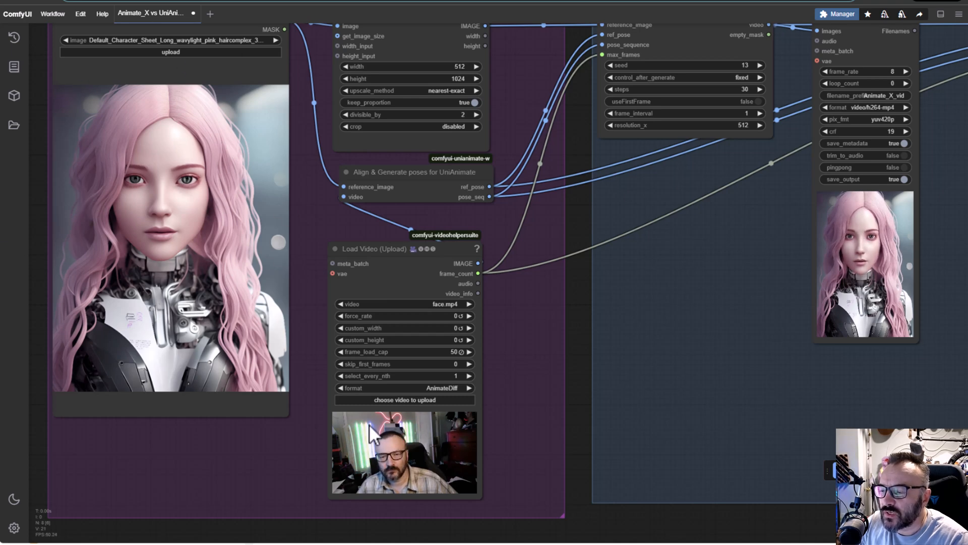
{"action": "mouse_move", "coordinate": [355, 238]}
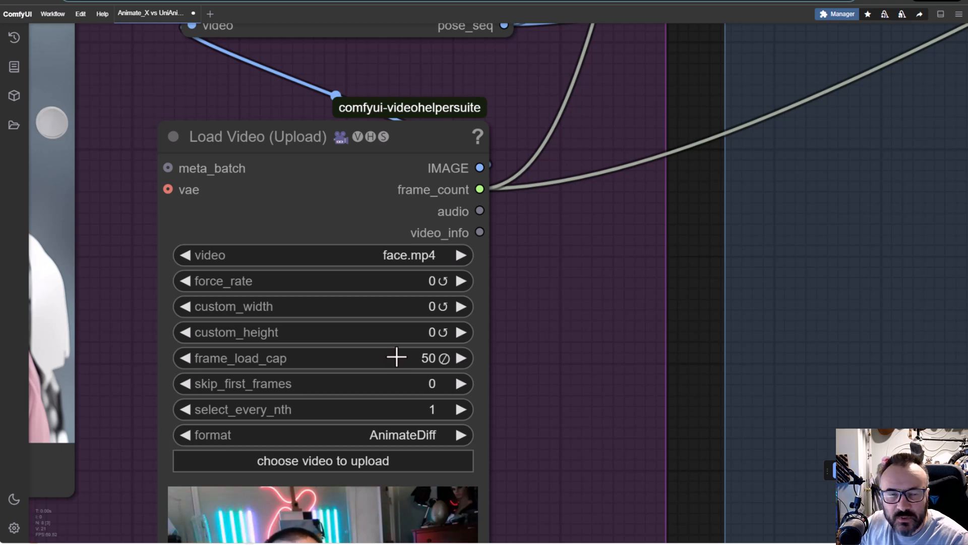
{"action": "mouse_move", "coordinate": [477, 388]}
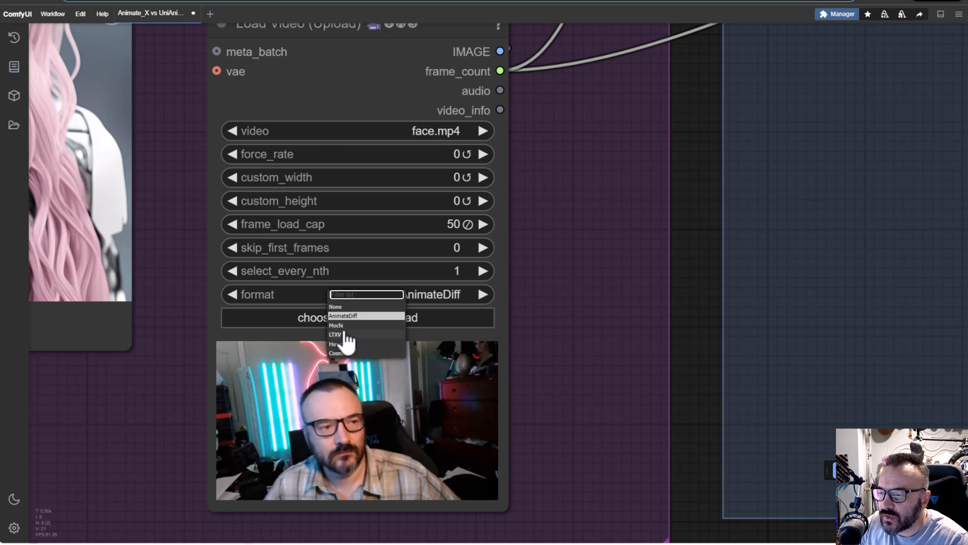
{"action": "mouse_move", "coordinate": [346, 334]}
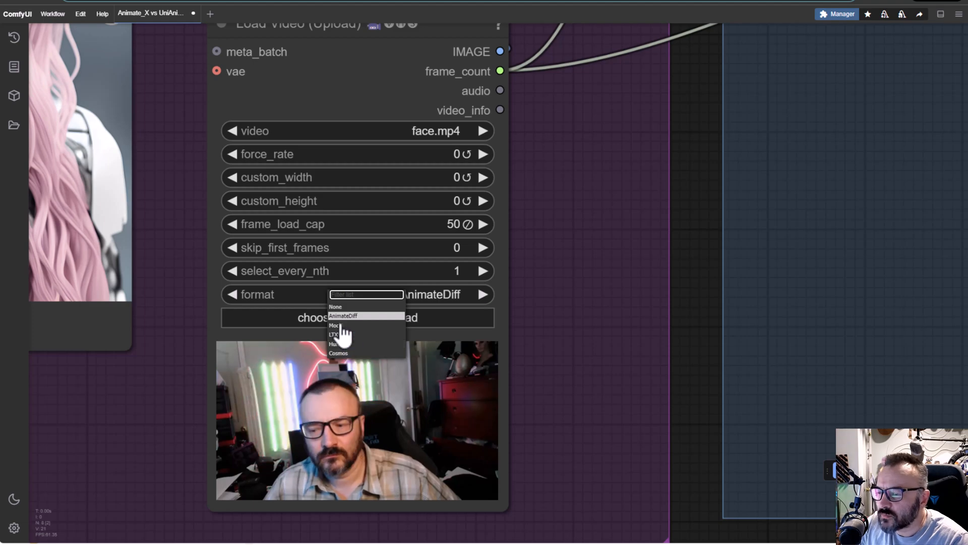
{"action": "left_click", "coordinate": [341, 316]}
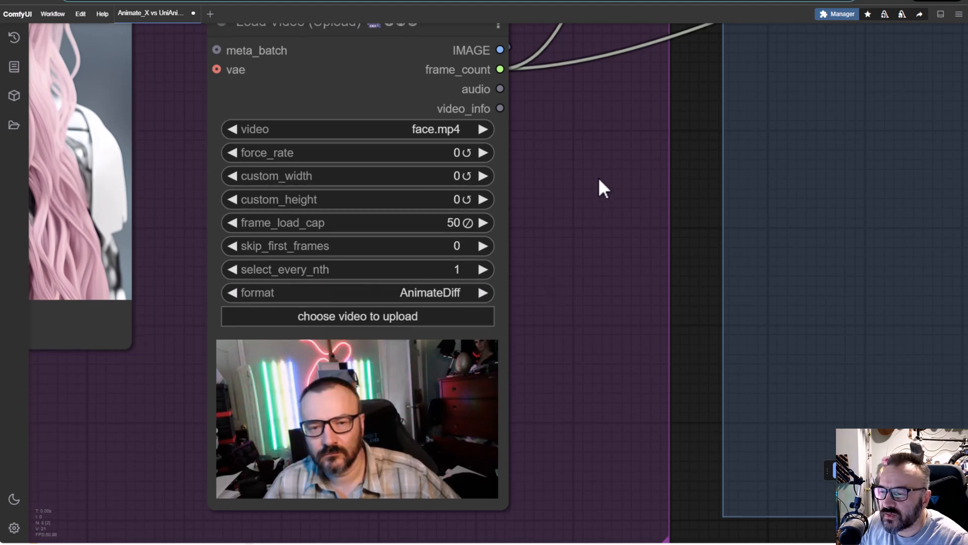
{"action": "left_click_drag", "start_coordinate": [602, 188], "coordinate": [590, 315]}
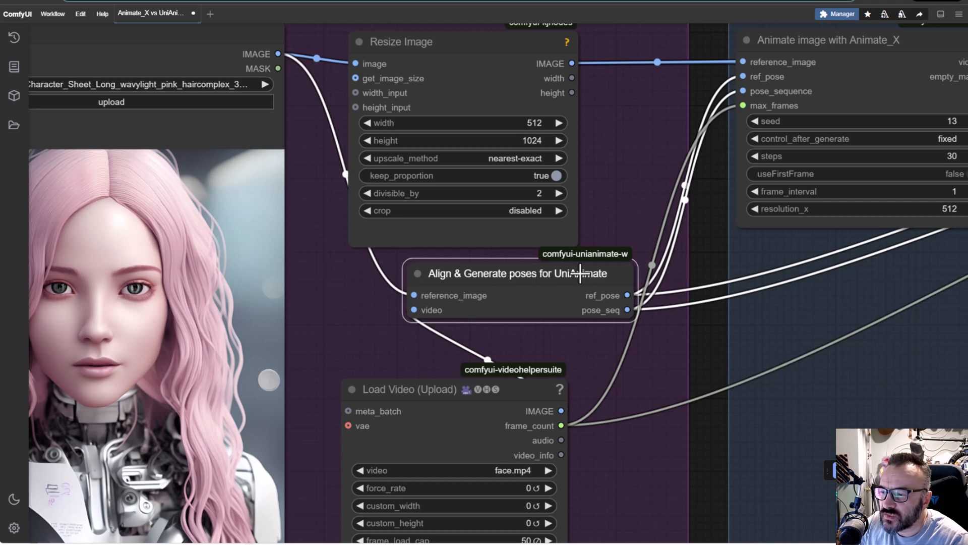
{"action": "mouse_move", "coordinate": [436, 273]}
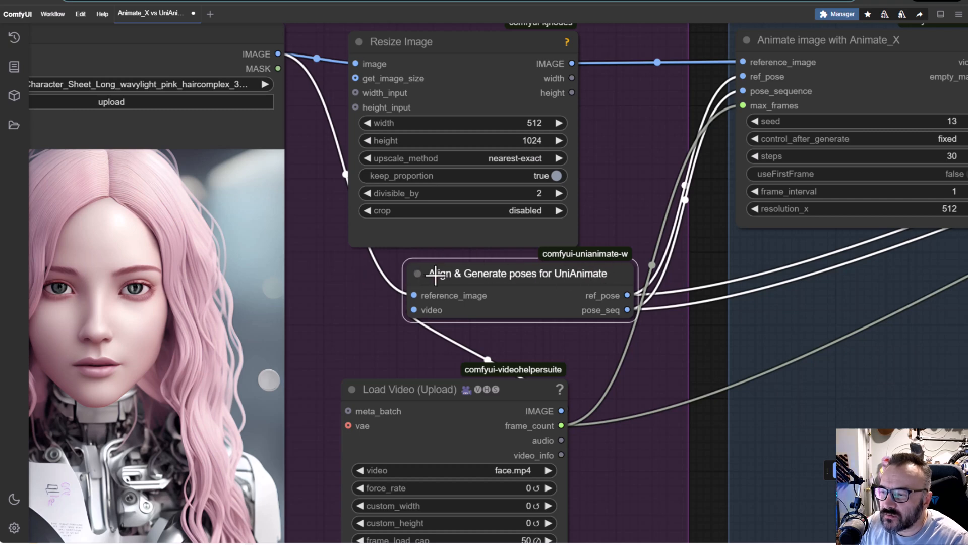
{"action": "mouse_move", "coordinate": [407, 296]}
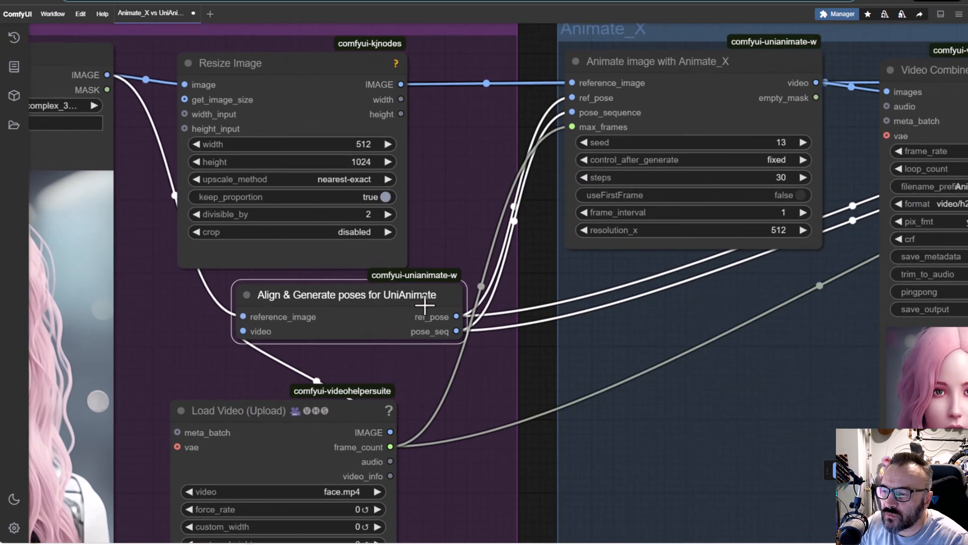
{"action": "left_click_drag", "start_coordinate": [420, 296], "coordinate": [544, 278]}
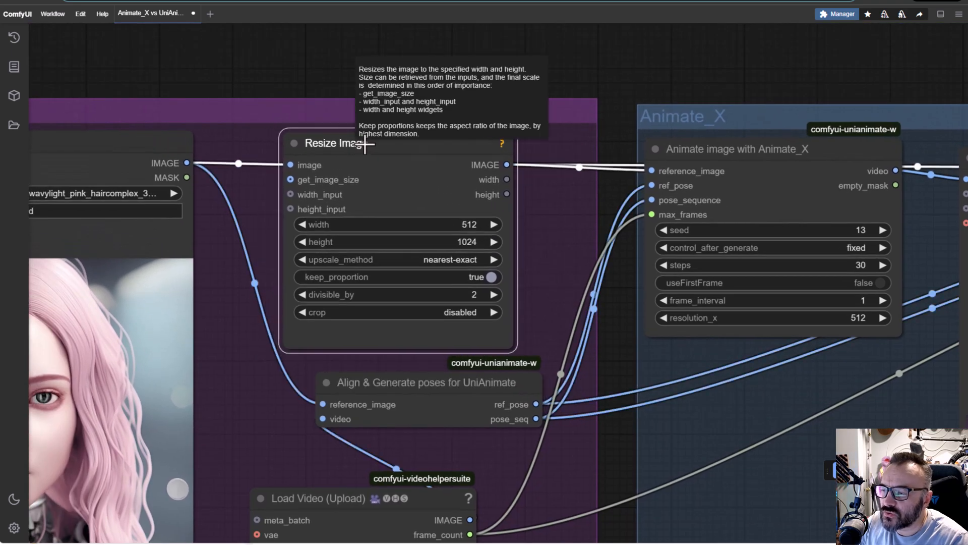
{"action": "mouse_move", "coordinate": [259, 259]}
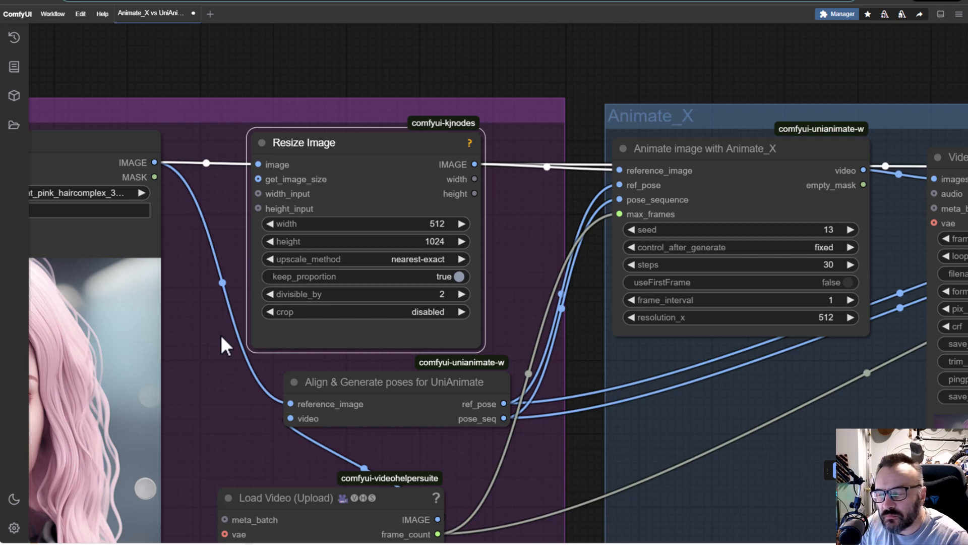
{"action": "mouse_move", "coordinate": [536, 288]}
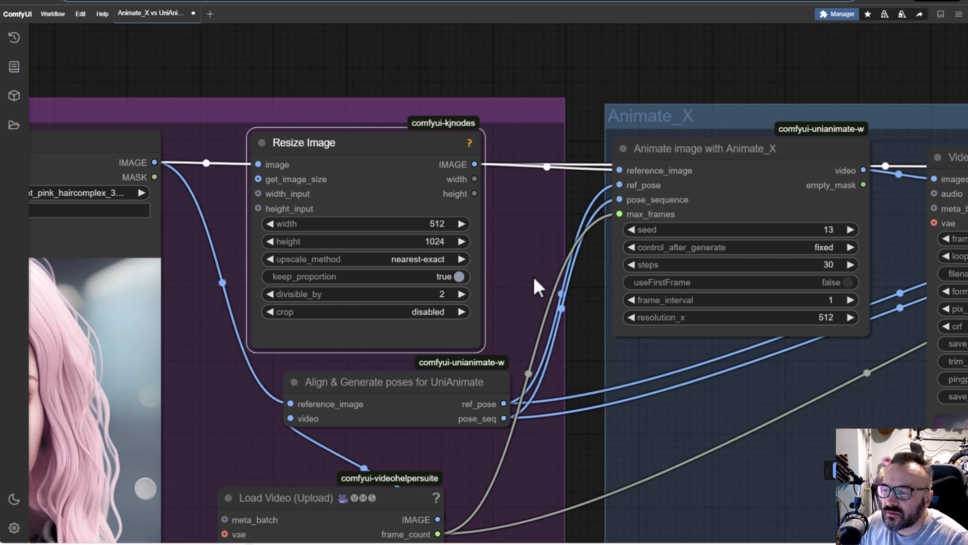
{"action": "mouse_move", "coordinate": [532, 282]}
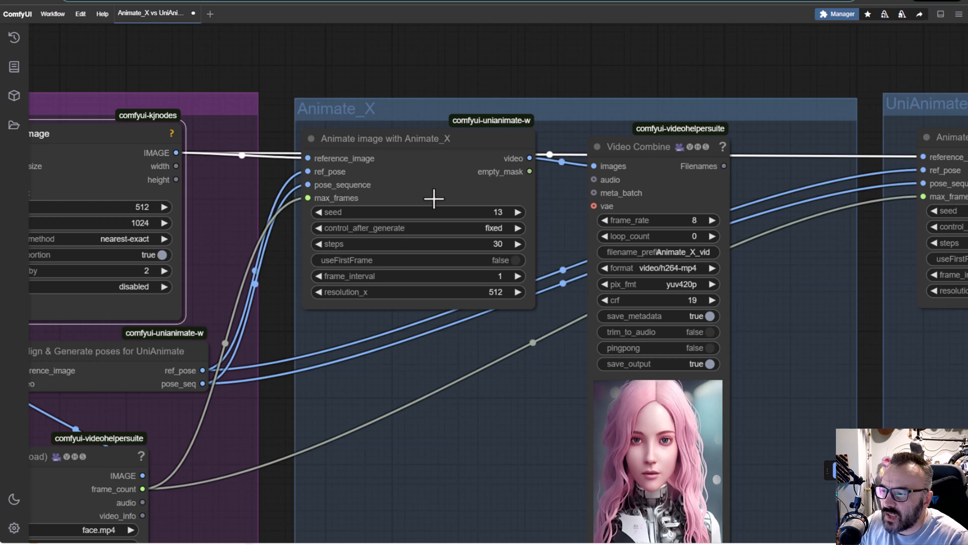
{"action": "mouse_move", "coordinate": [307, 198]}
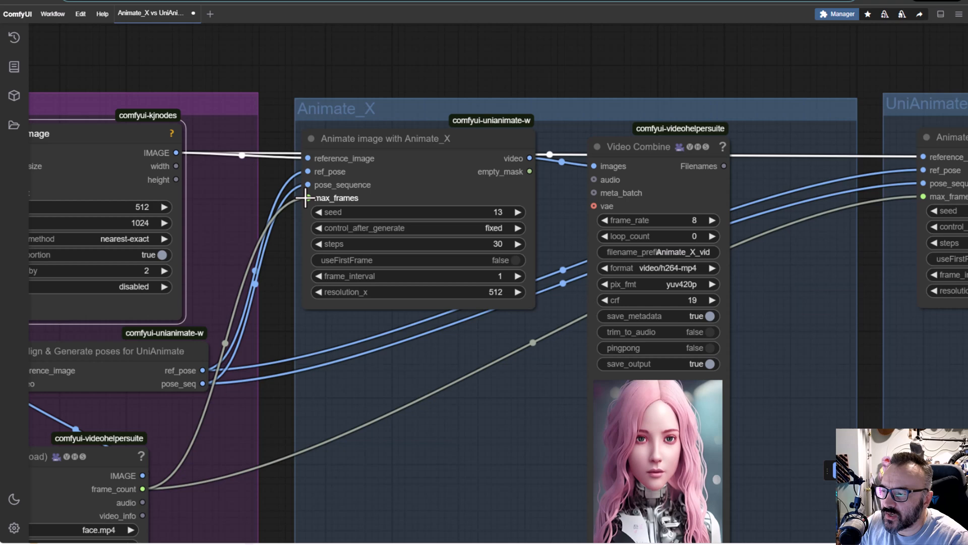
{"action": "mouse_move", "coordinate": [528, 371]}
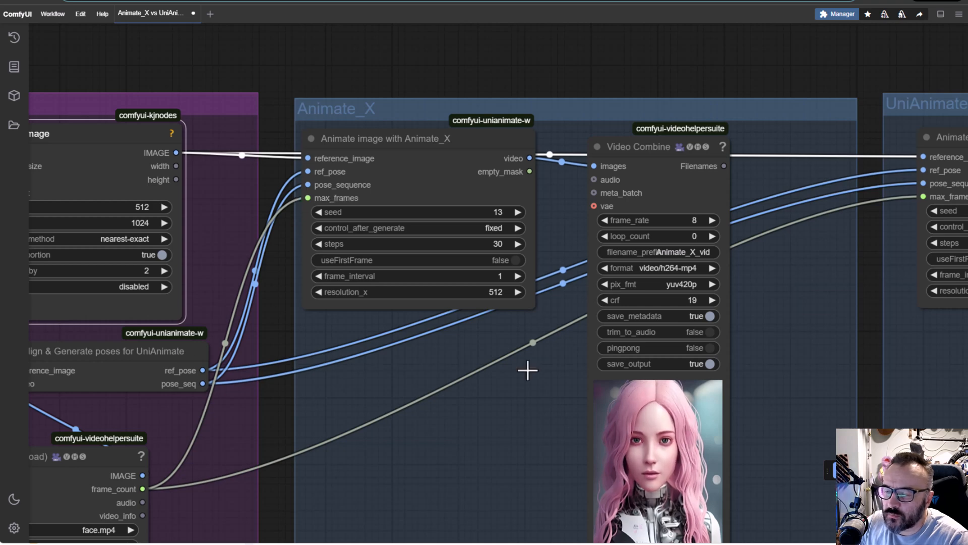
{"action": "mouse_move", "coordinate": [483, 387]}
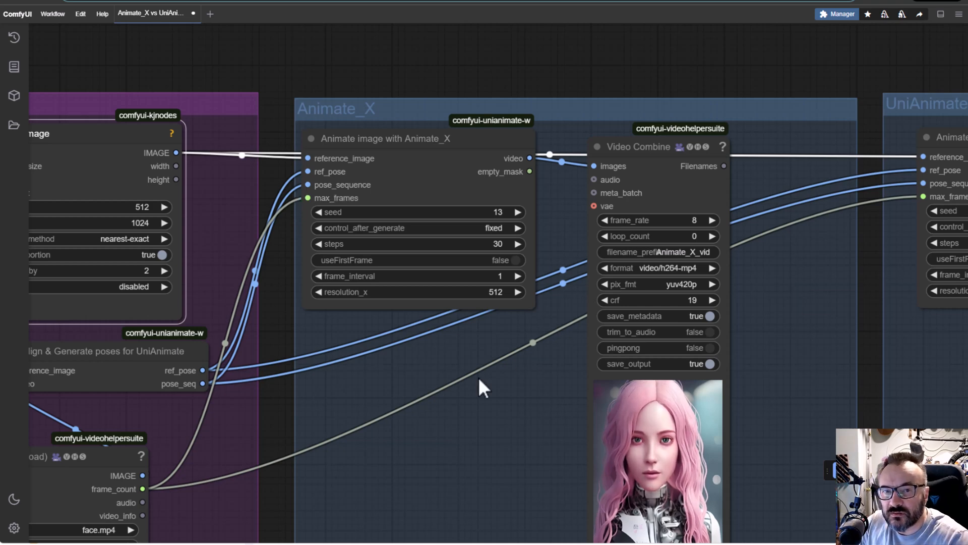
{"action": "mouse_move", "coordinate": [495, 370]}
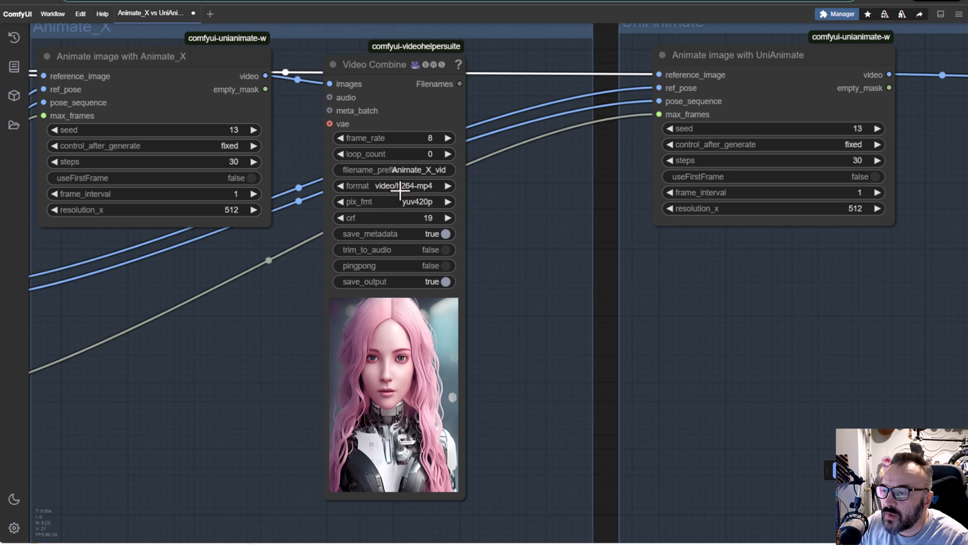
{"action": "left_click", "coordinate": [394, 185]}
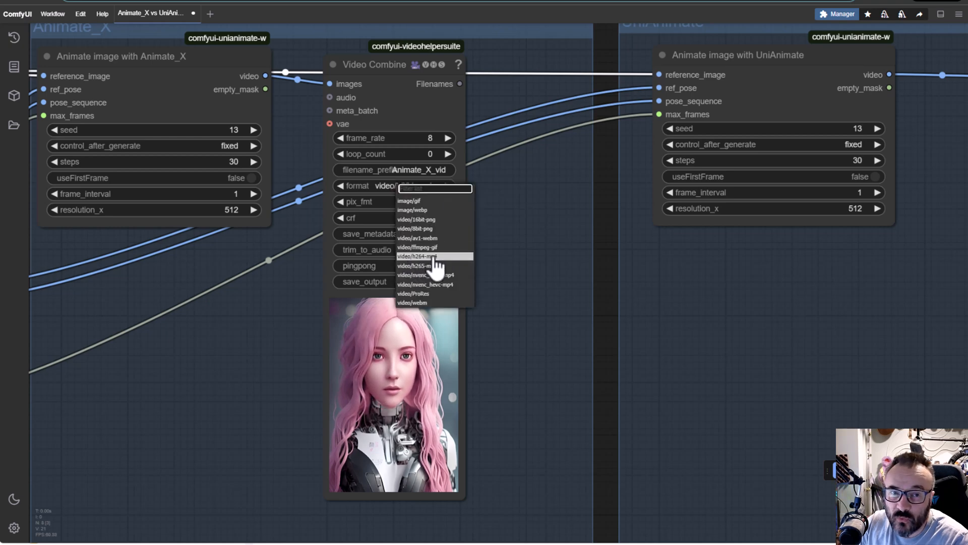
{"action": "mouse_move", "coordinate": [432, 265]}
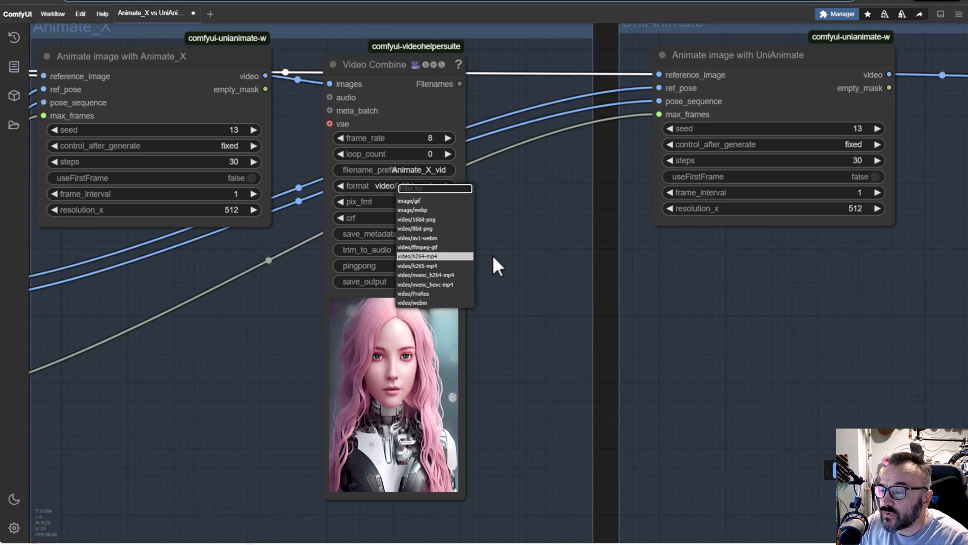
{"action": "left_click", "coordinate": [417, 255]}
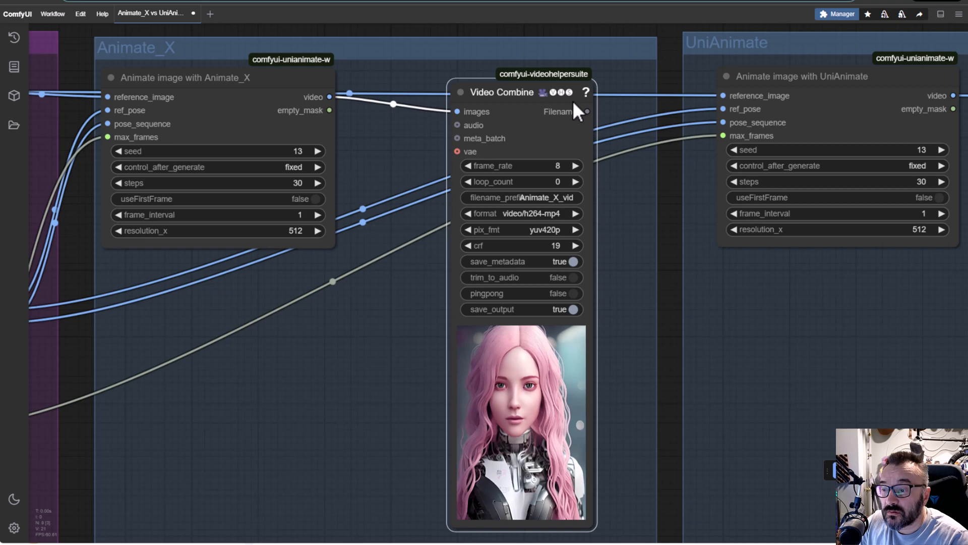
{"action": "mouse_move", "coordinate": [398, 157]}
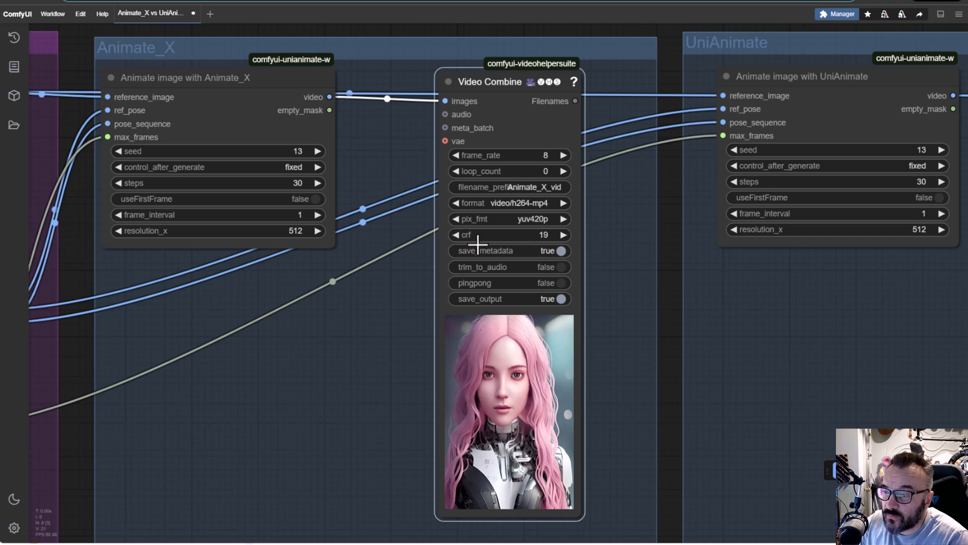
{"action": "left_click", "coordinate": [561, 299]}
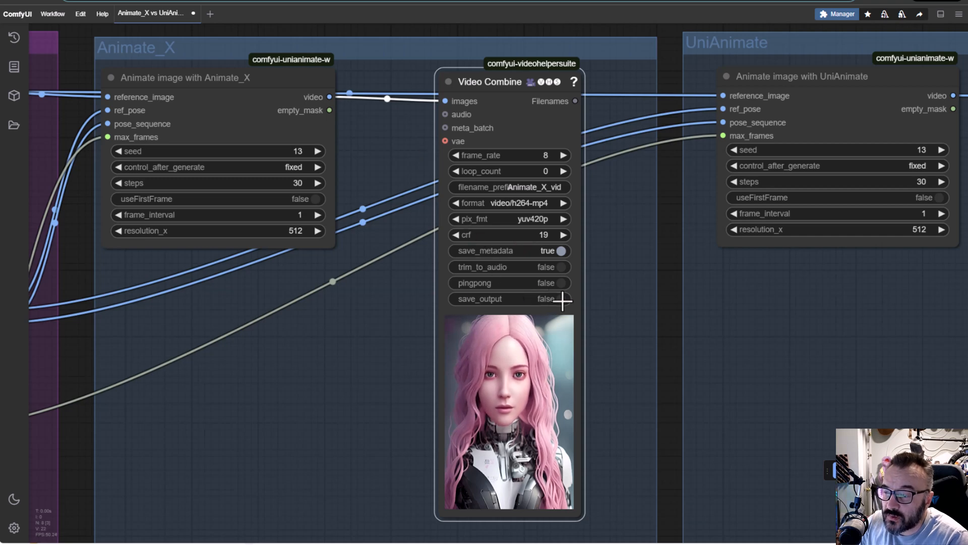
{"action": "left_click", "coordinate": [560, 298]}
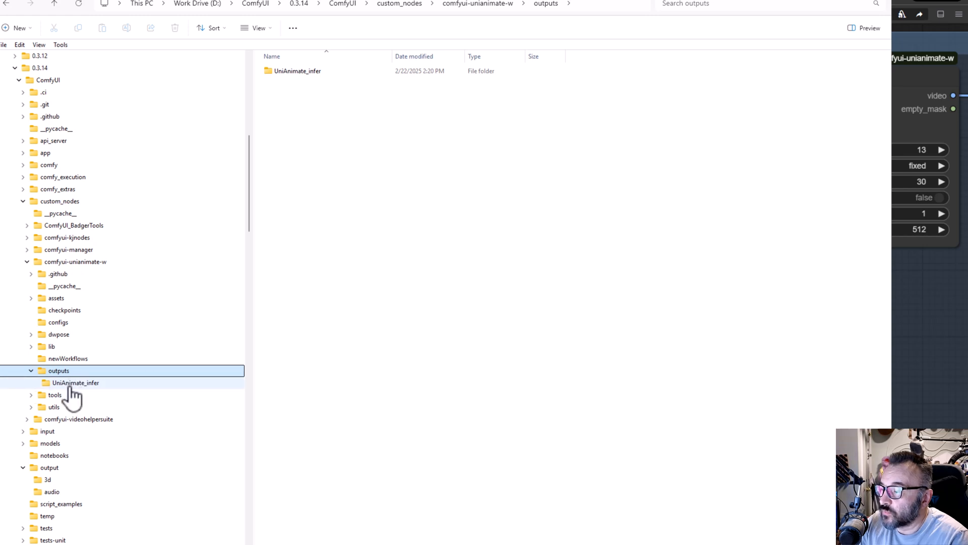
- Open UniAnimate_infer outputs, then ComfyUI's main output folder, selecting the first Animate_X video
{"action": "double_click", "coordinate": [75, 382]}
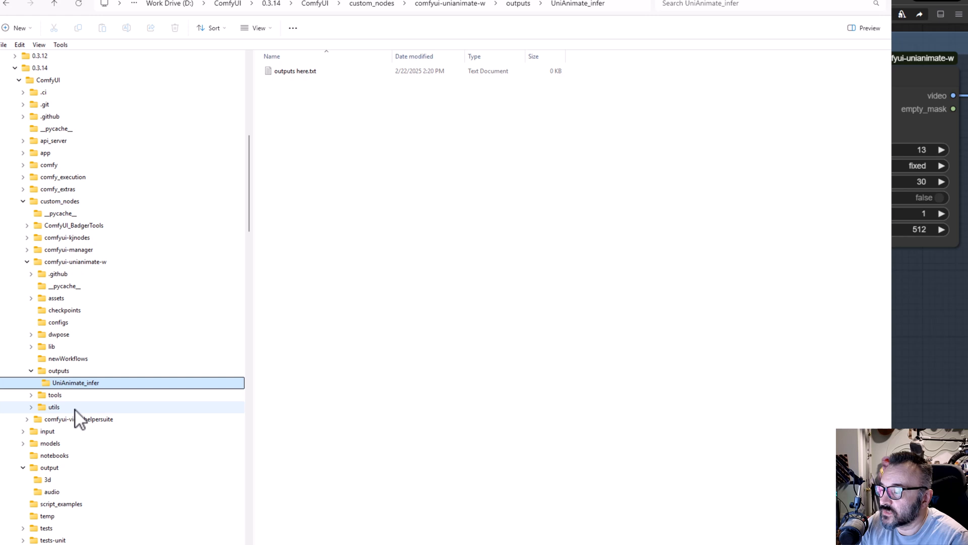
{"action": "left_click", "coordinate": [48, 467]}
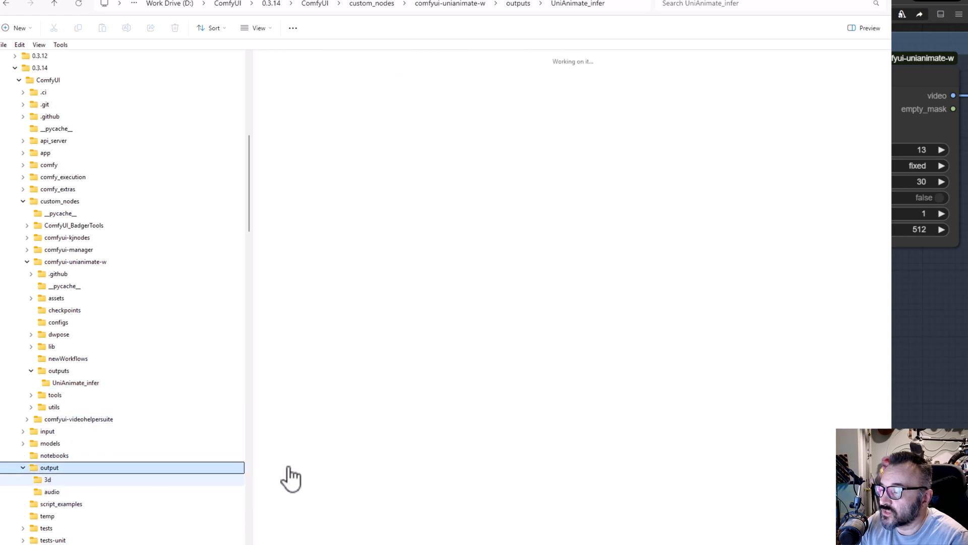
{"action": "left_click", "coordinate": [49, 467]}
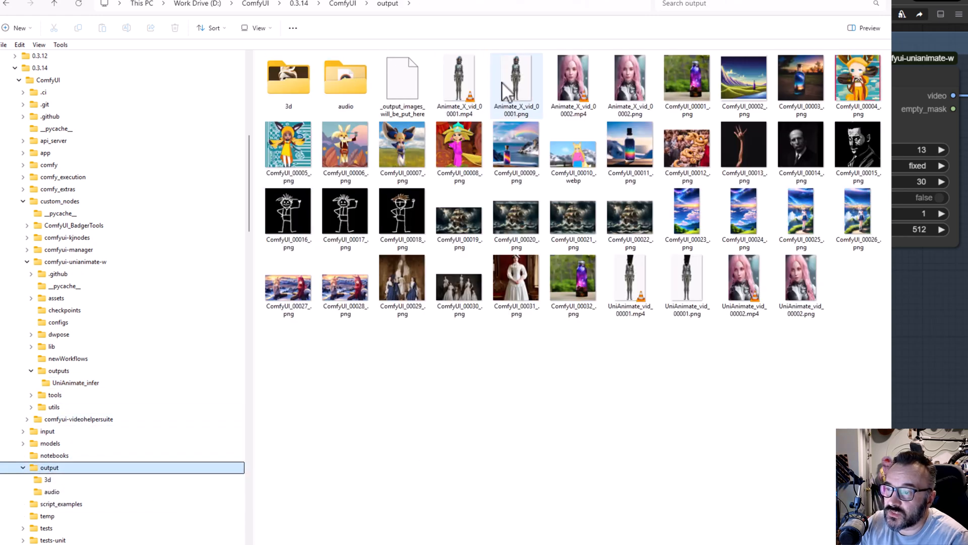
{"action": "left_click", "coordinate": [800, 281]}
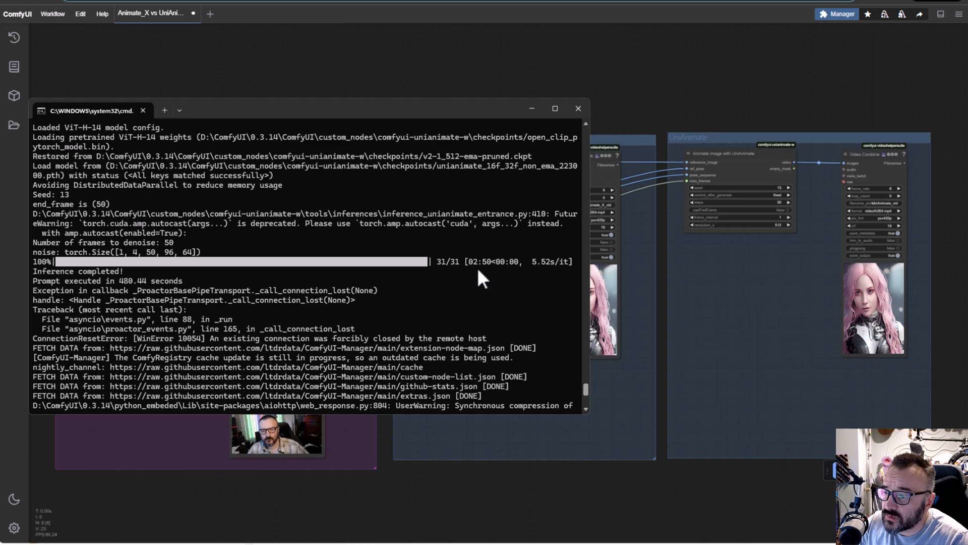
{"action": "mouse_move", "coordinate": [741, 405]}
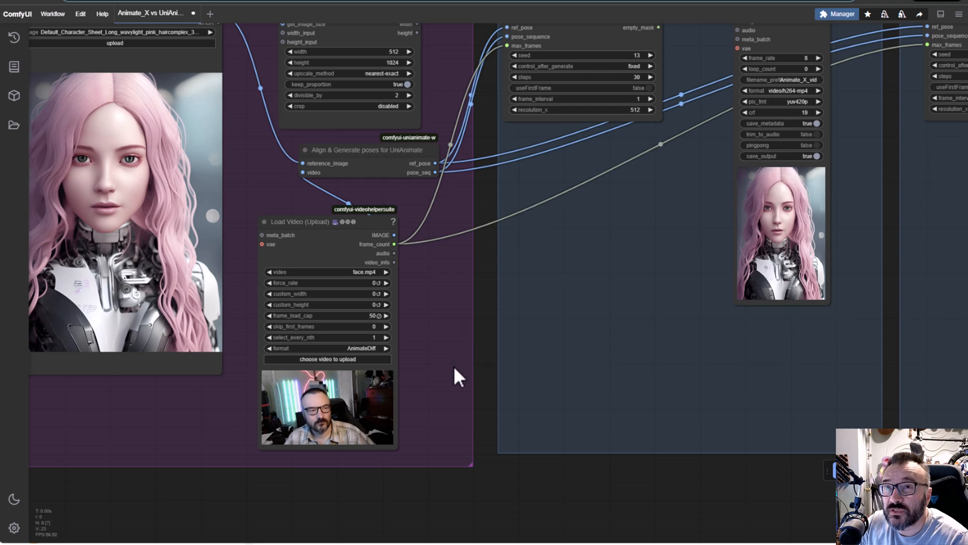
{"action": "mouse_move", "coordinate": [475, 426]}
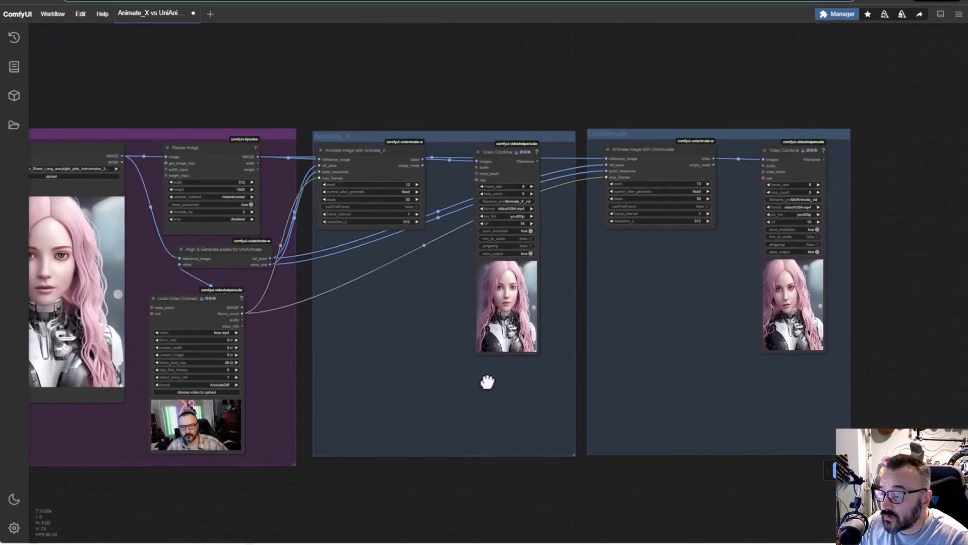
{"action": "left_click_drag", "start_coordinate": [489, 384], "coordinate": [552, 408]}
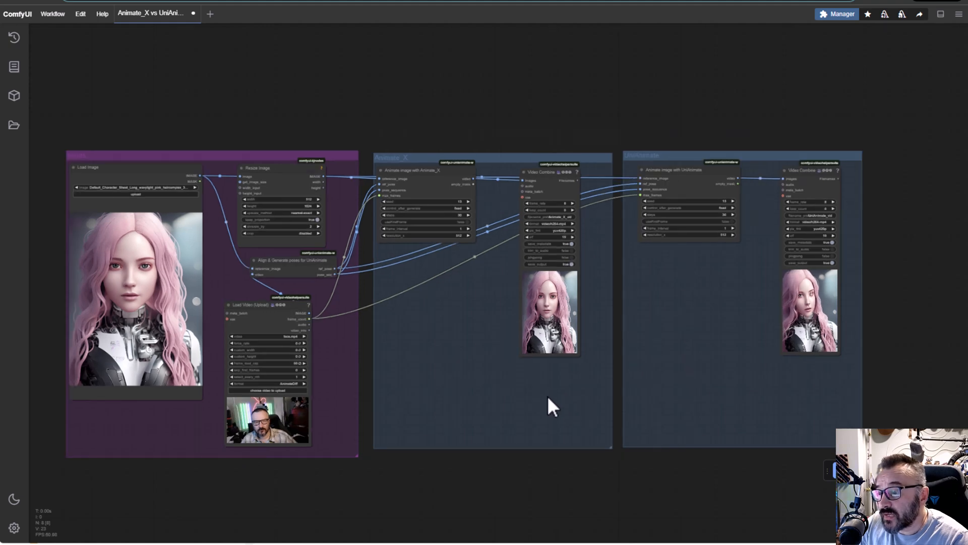
{"action": "mouse_move", "coordinate": [550, 429]}
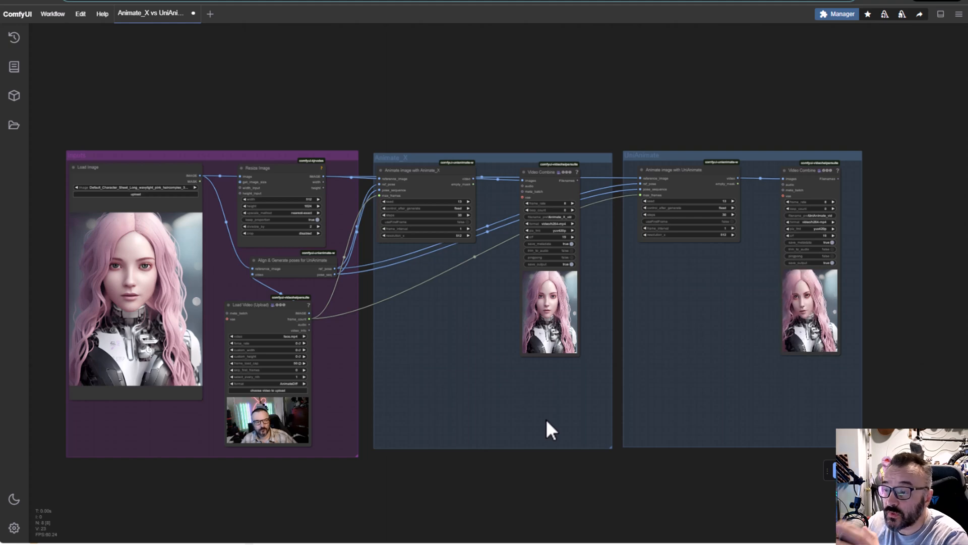
{"action": "mouse_move", "coordinate": [425, 327]}
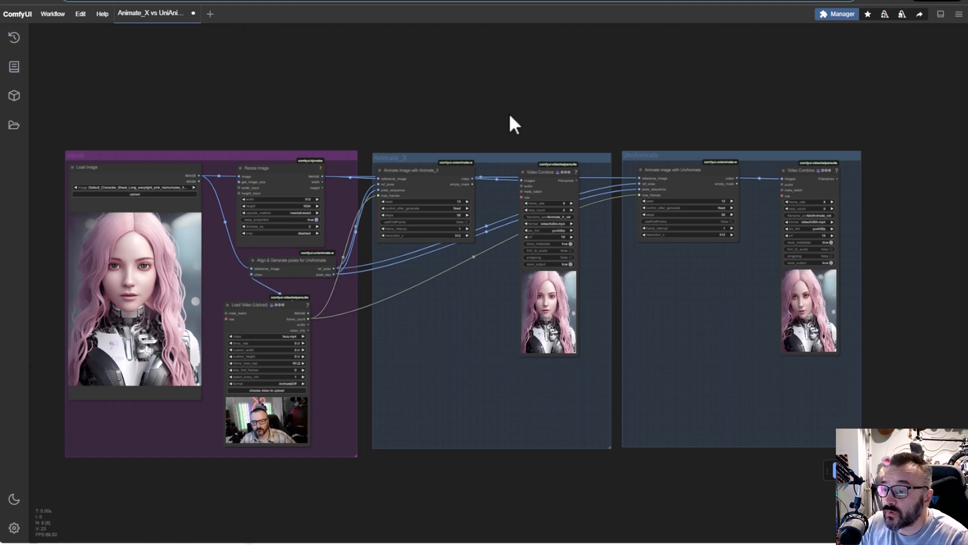
{"action": "left_click_drag", "start_coordinate": [512, 123], "coordinate": [420, 376]}
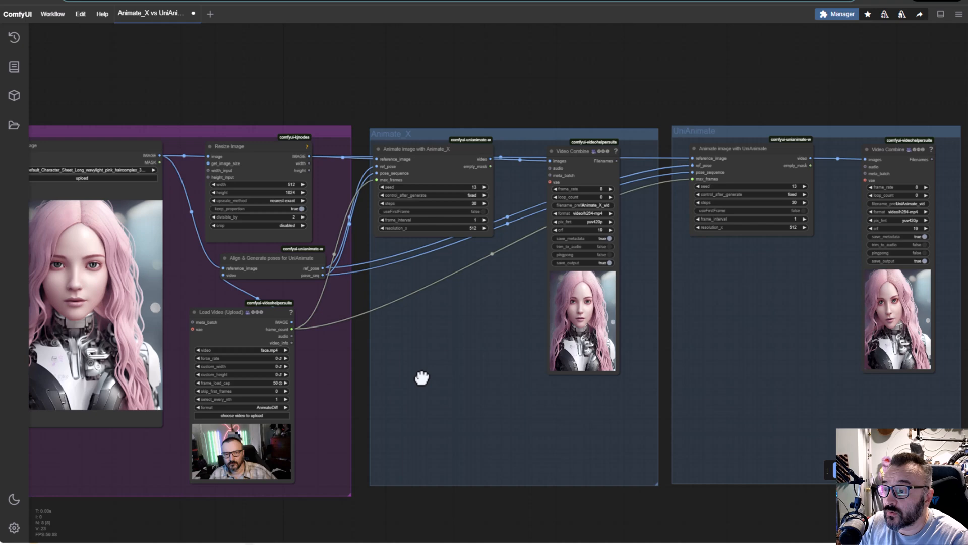